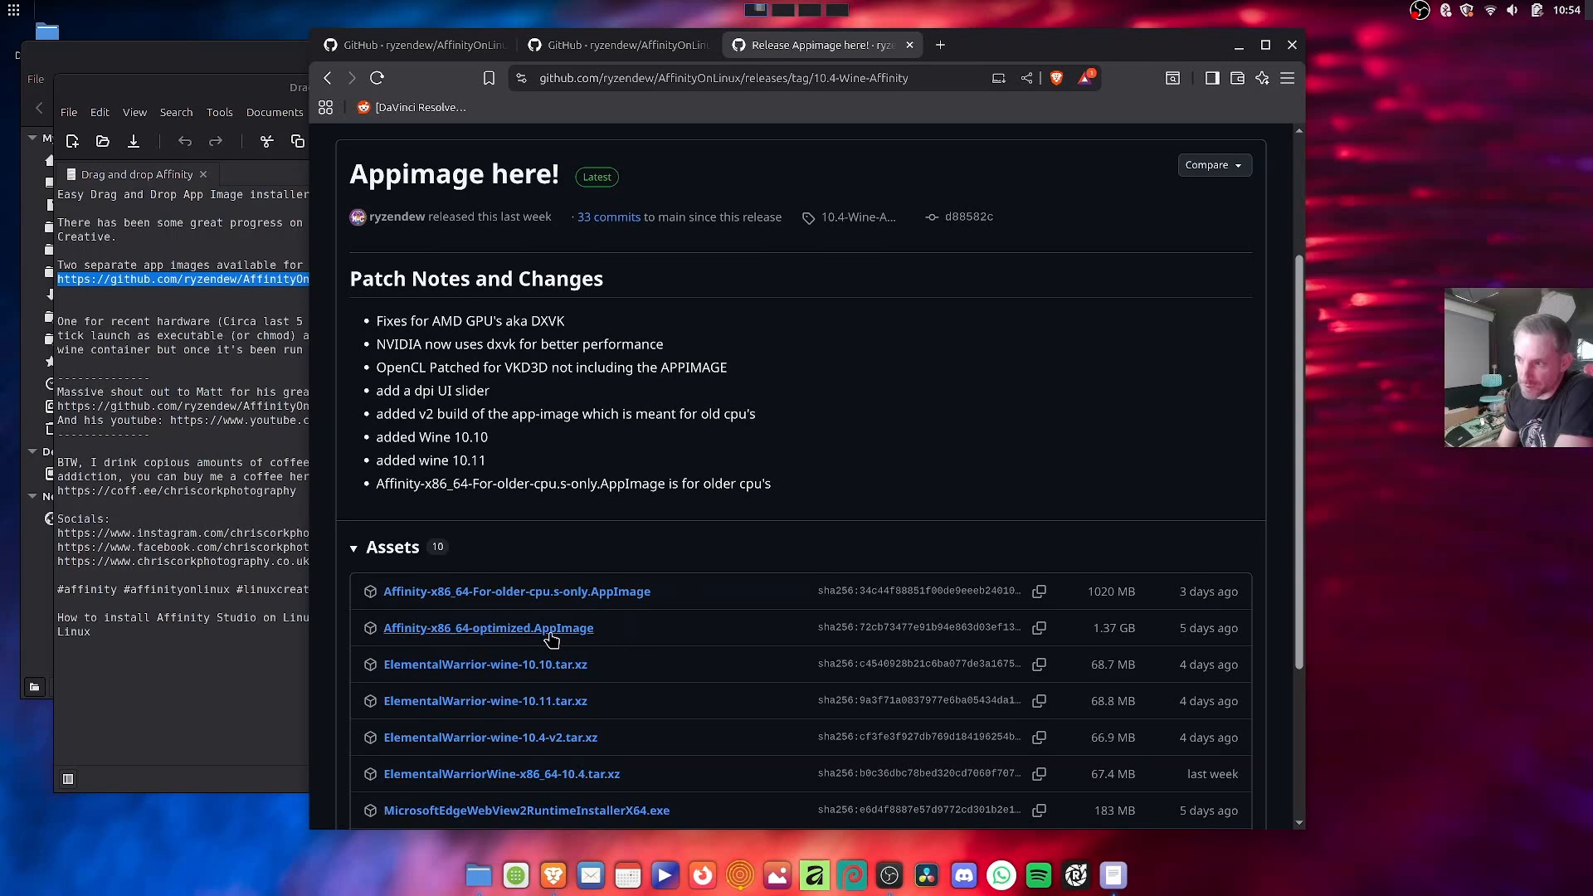
mouse_move(579, 638)
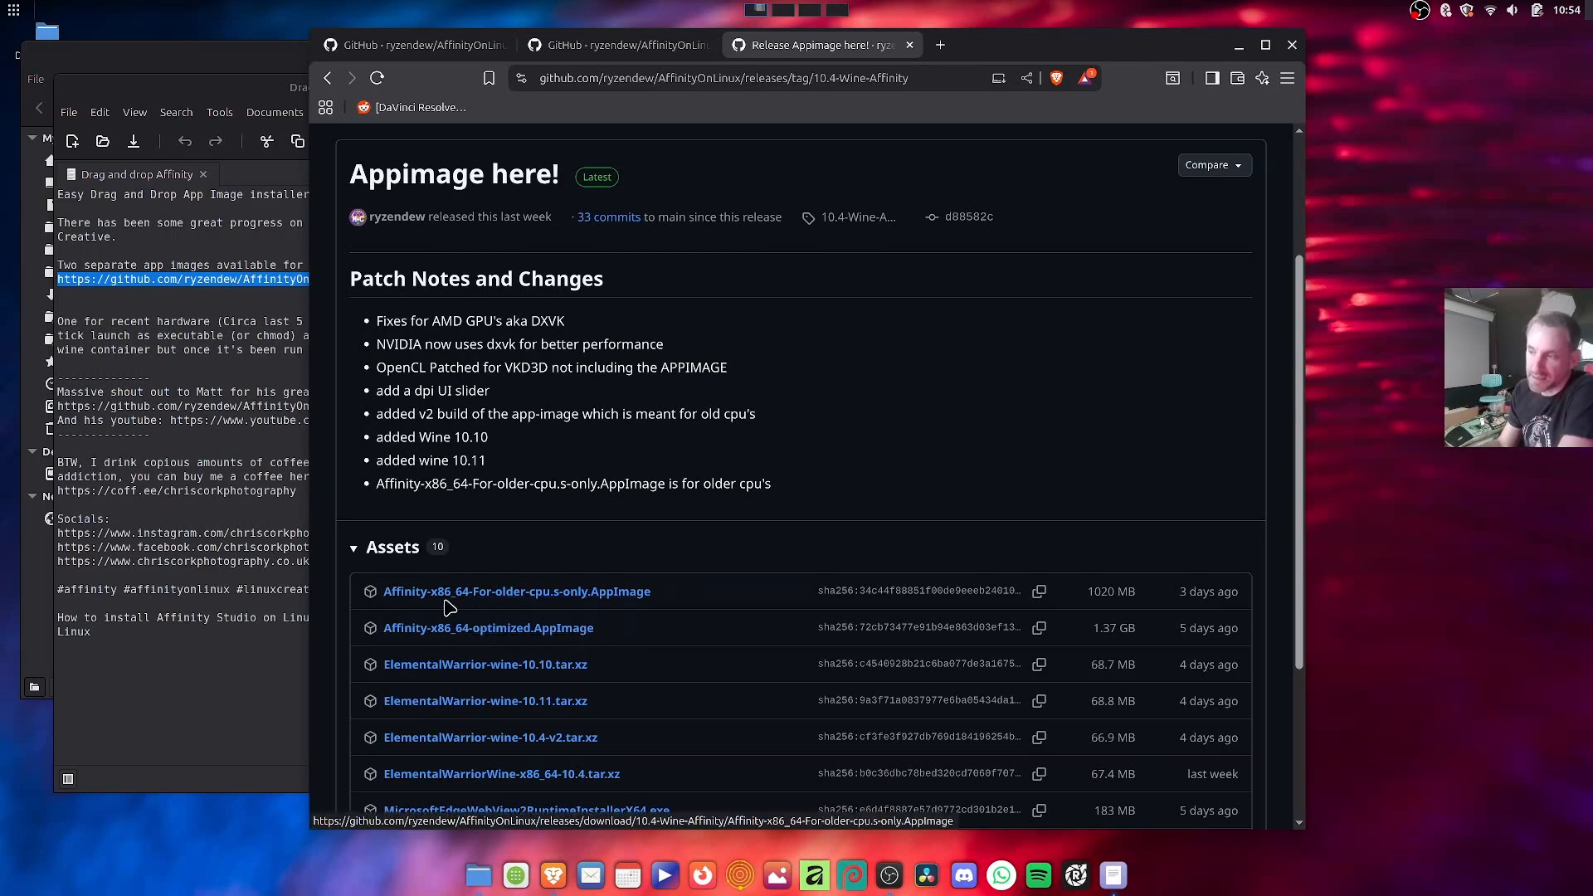
mouse_move(450, 619)
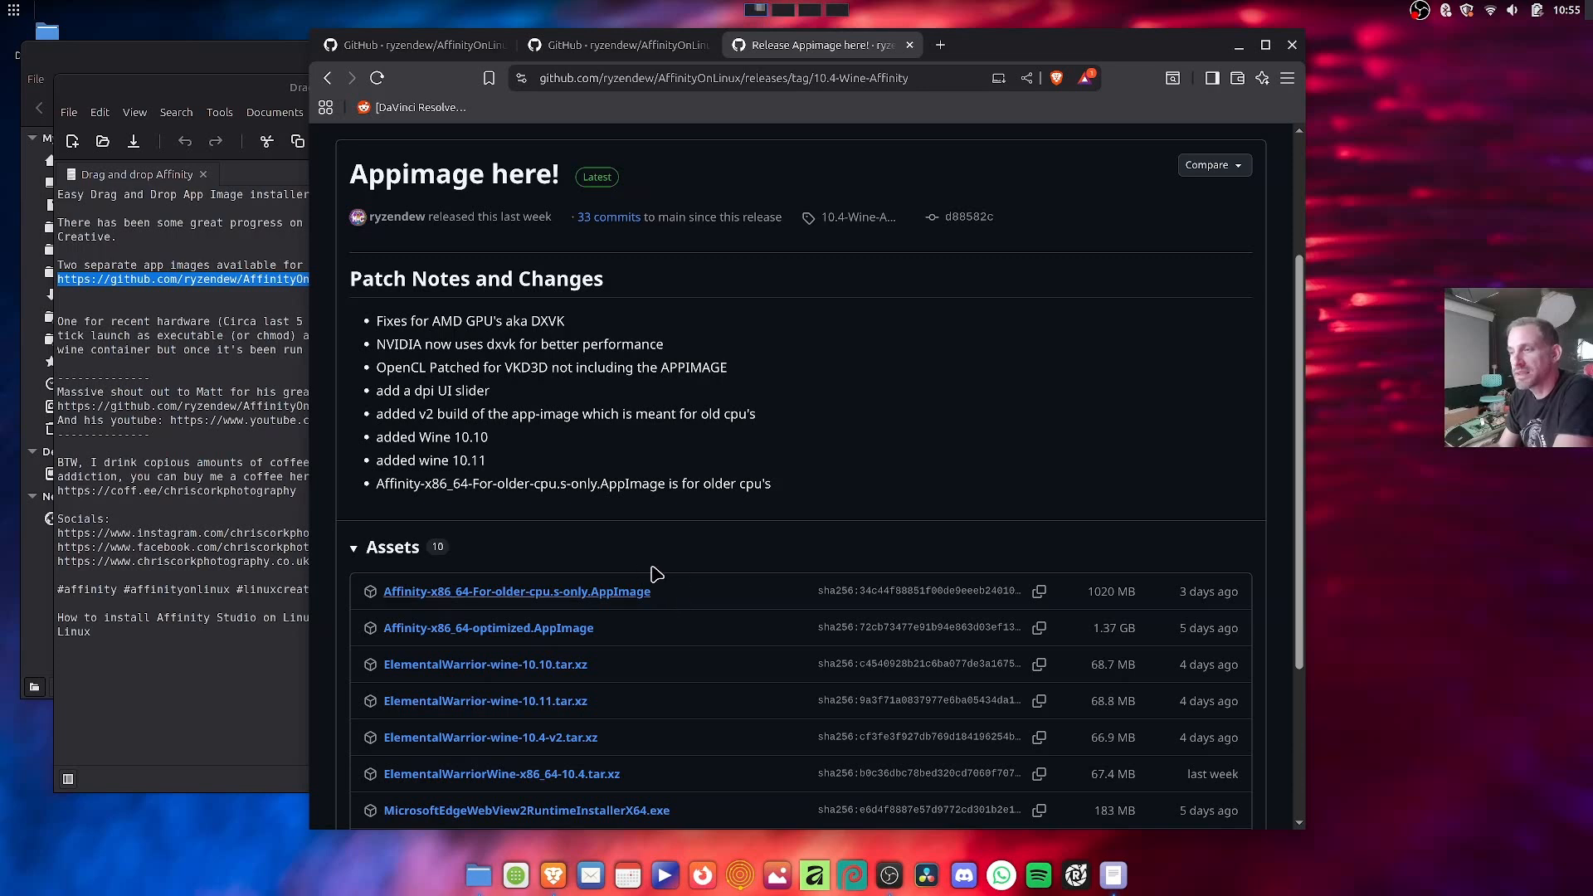
mouse_move(604, 601)
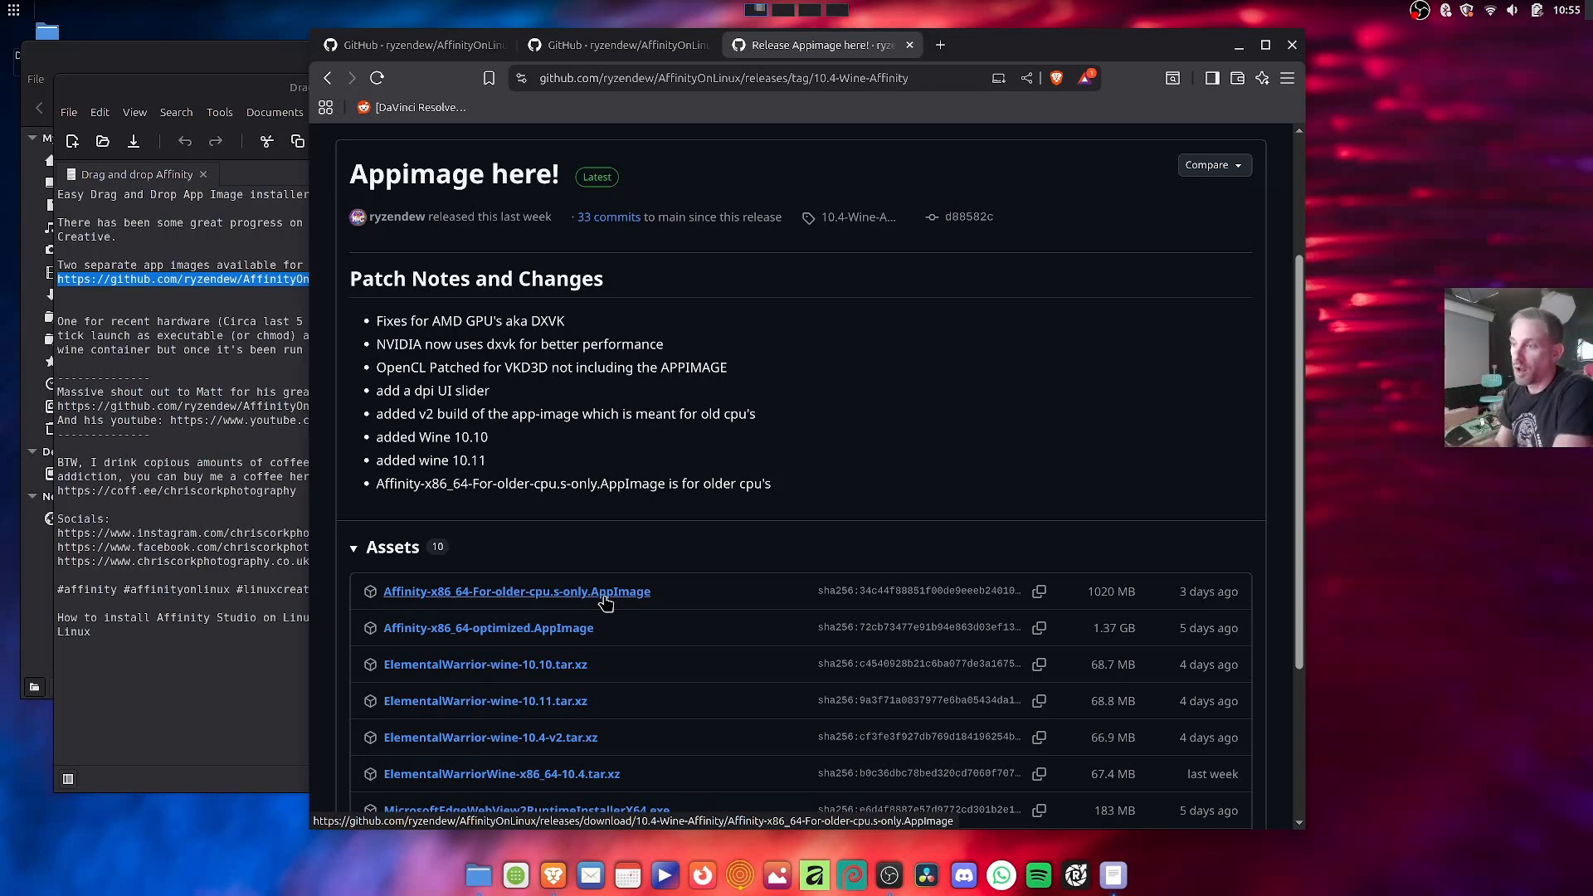
Download Affinity-x86_64-For-older-cpu.s-only.AppImage from the release Assets, saving it to the Desktop
click(516, 591)
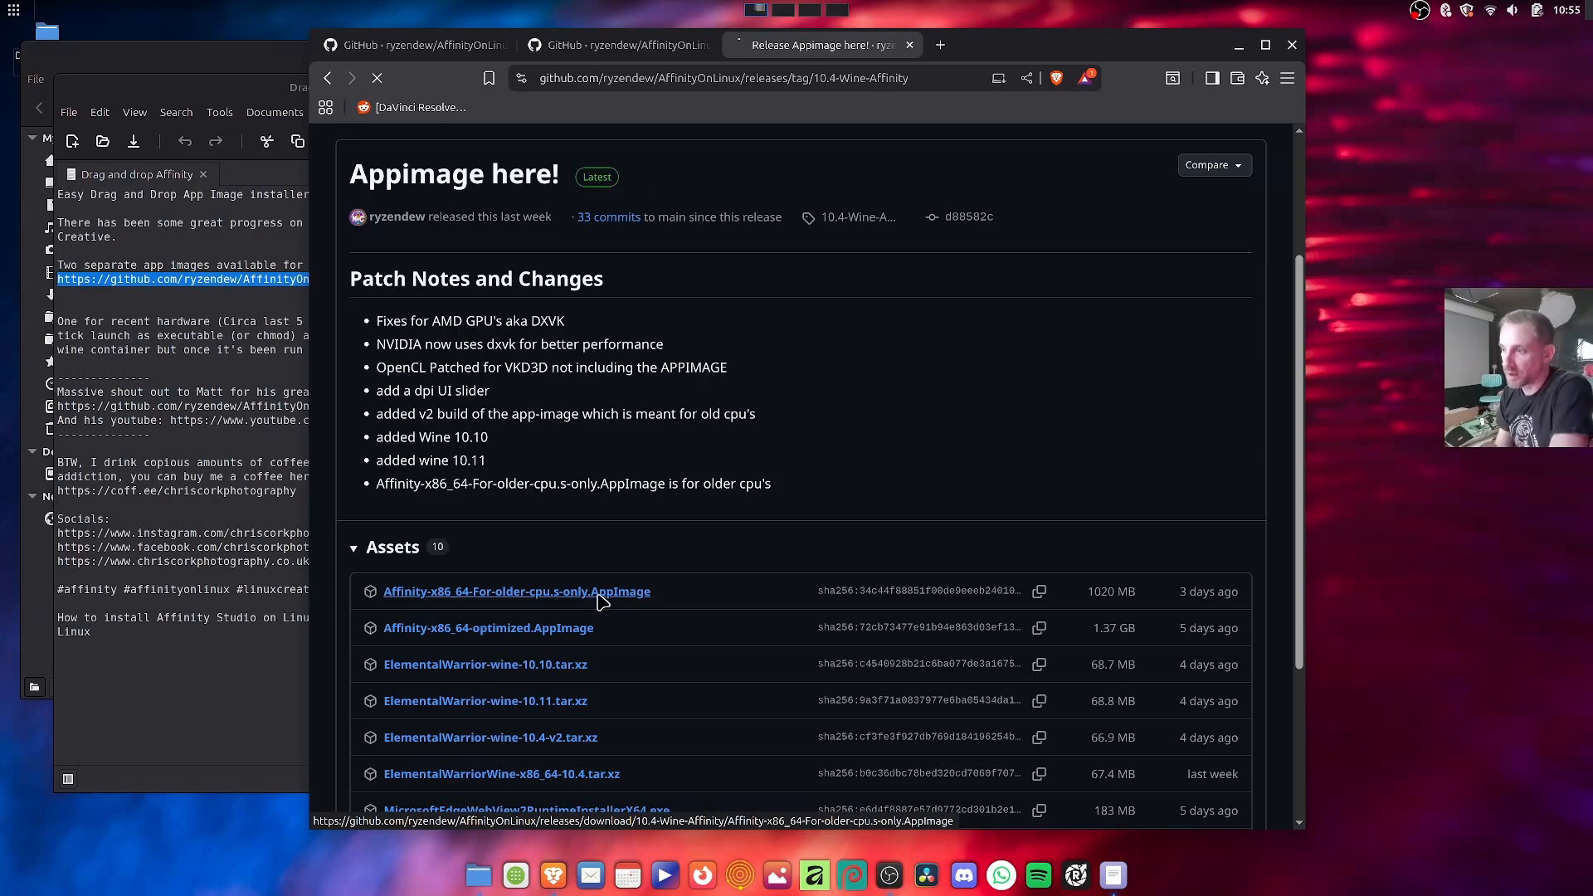
click(516, 590)
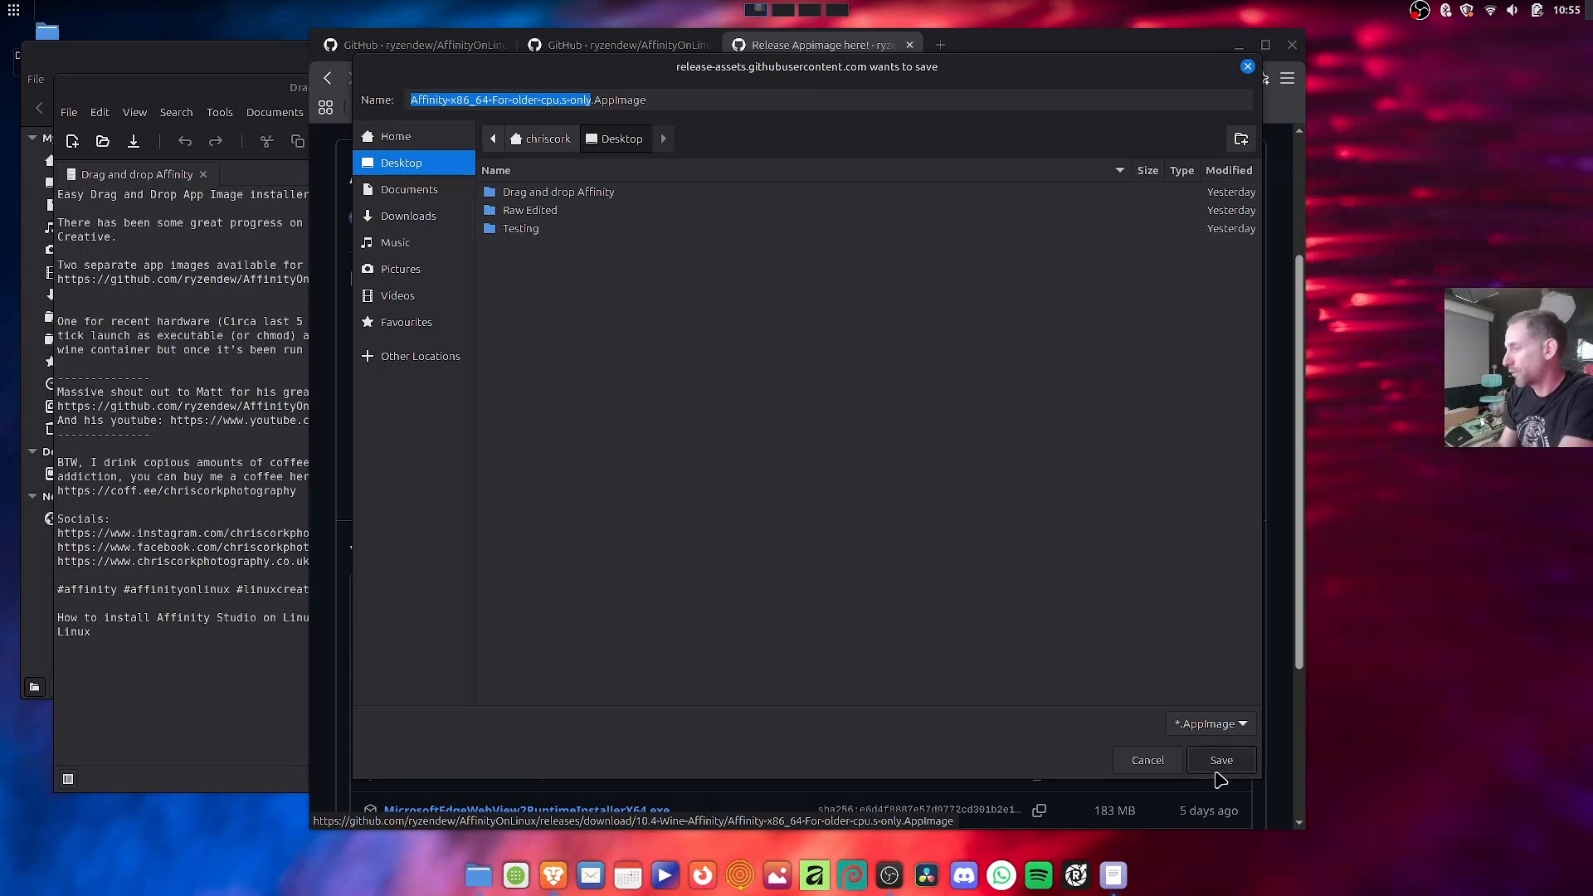
click(1219, 760)
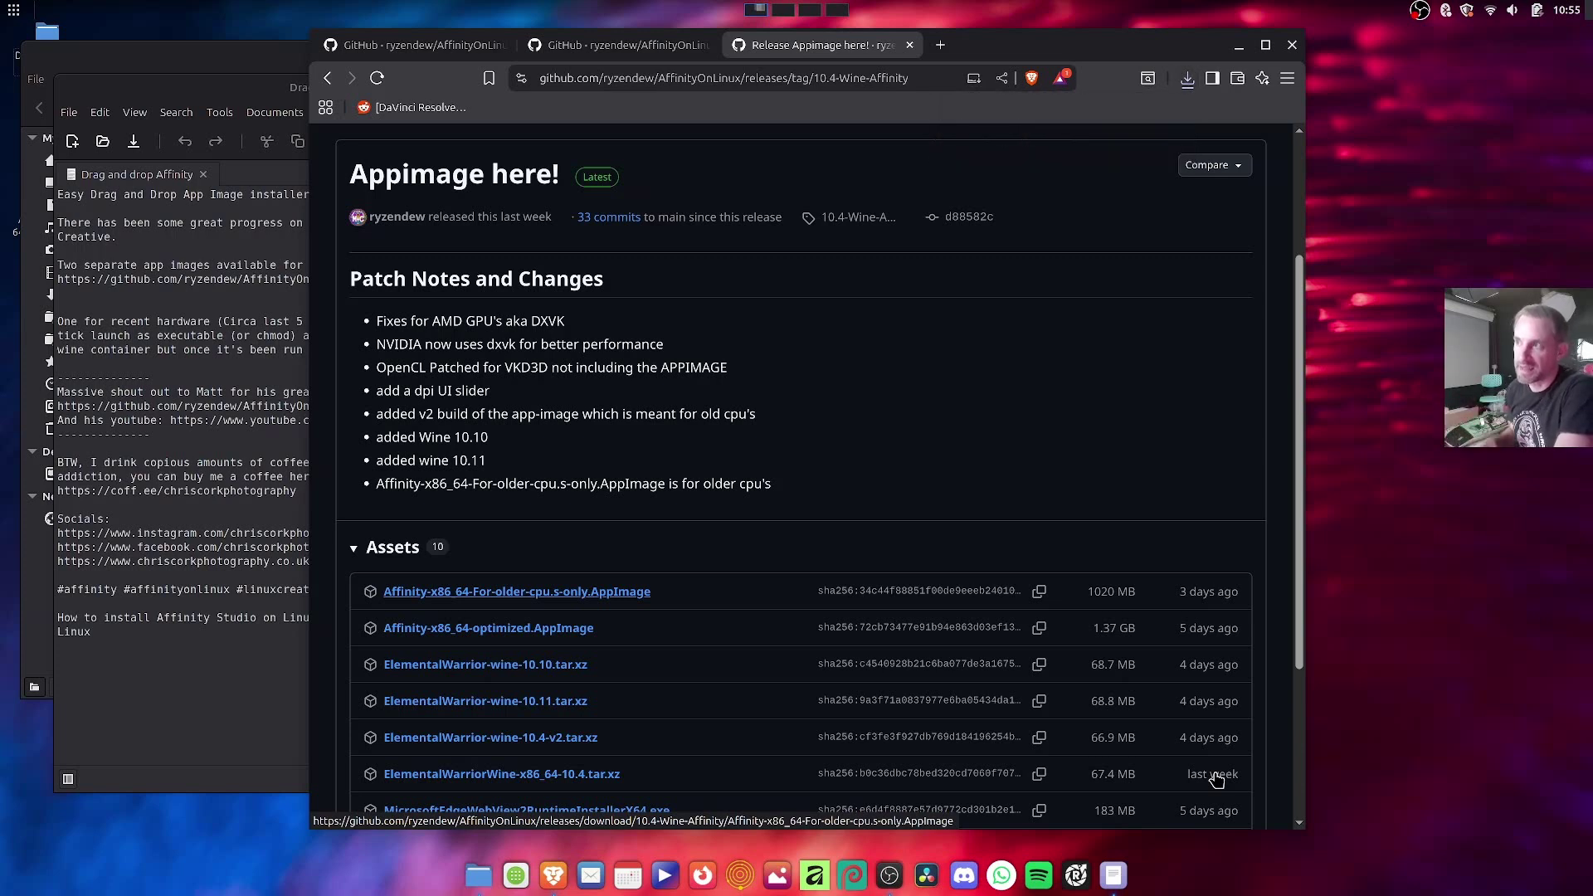
mouse_move(1253, 775)
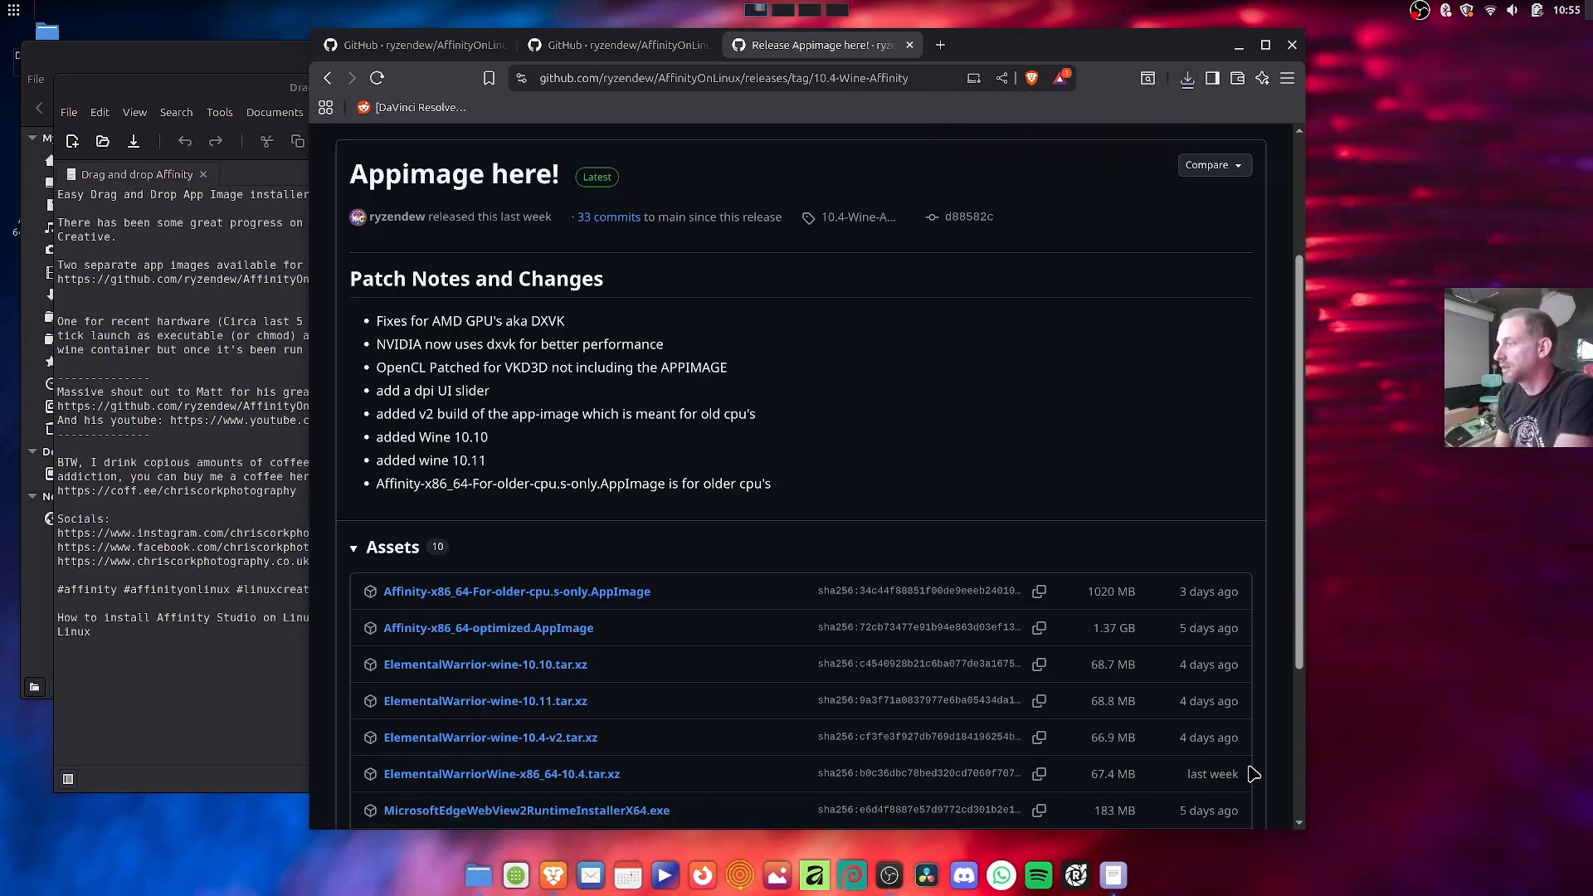
mouse_move(680, 52)
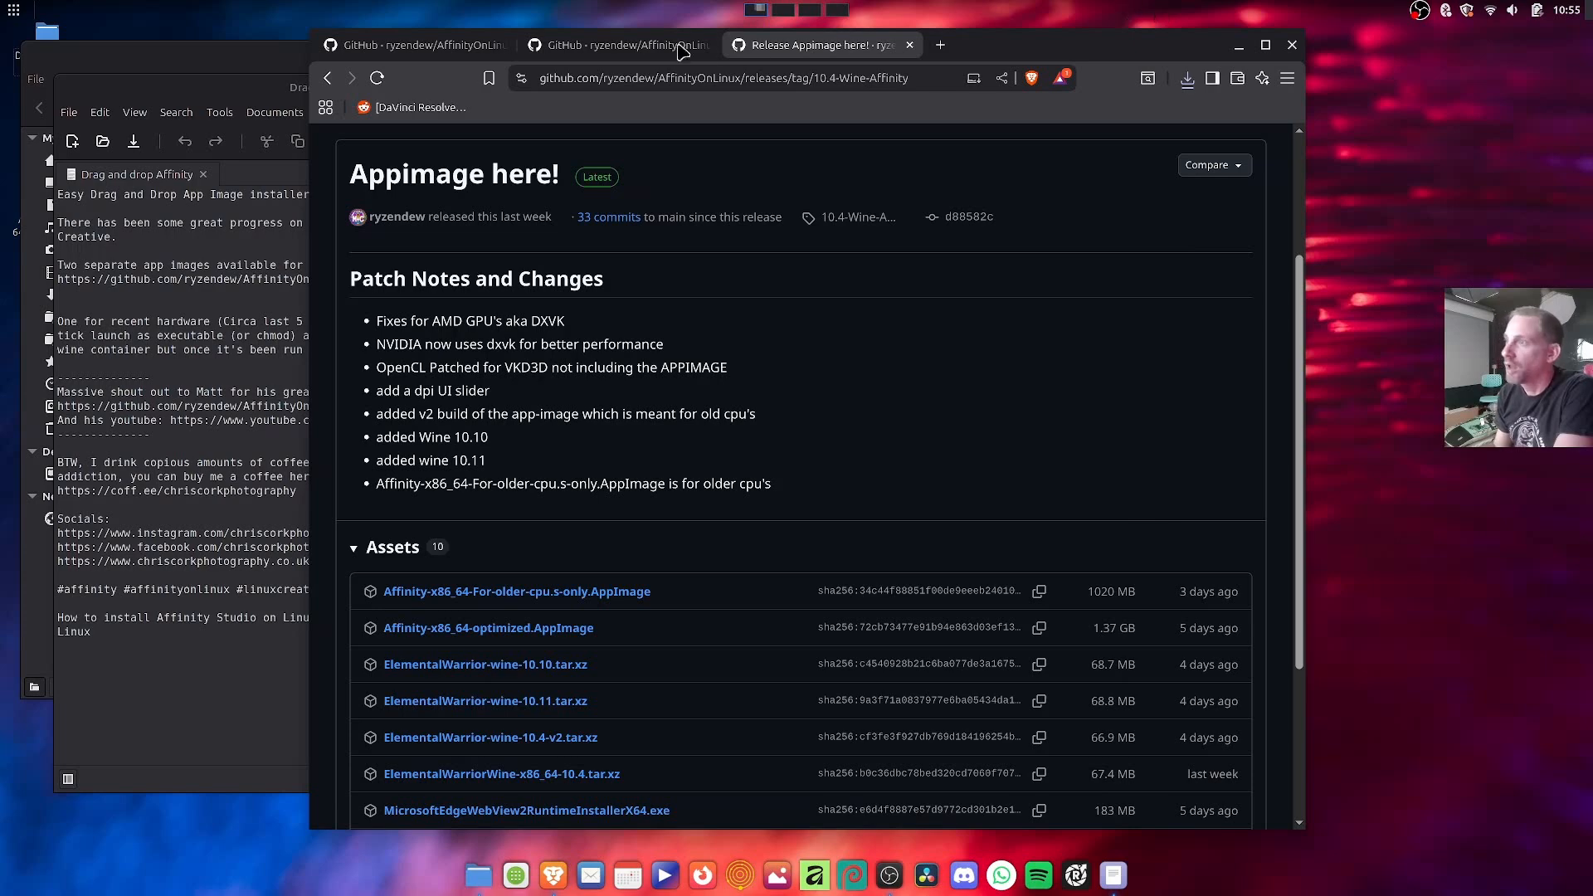
mouse_move(619, 44)
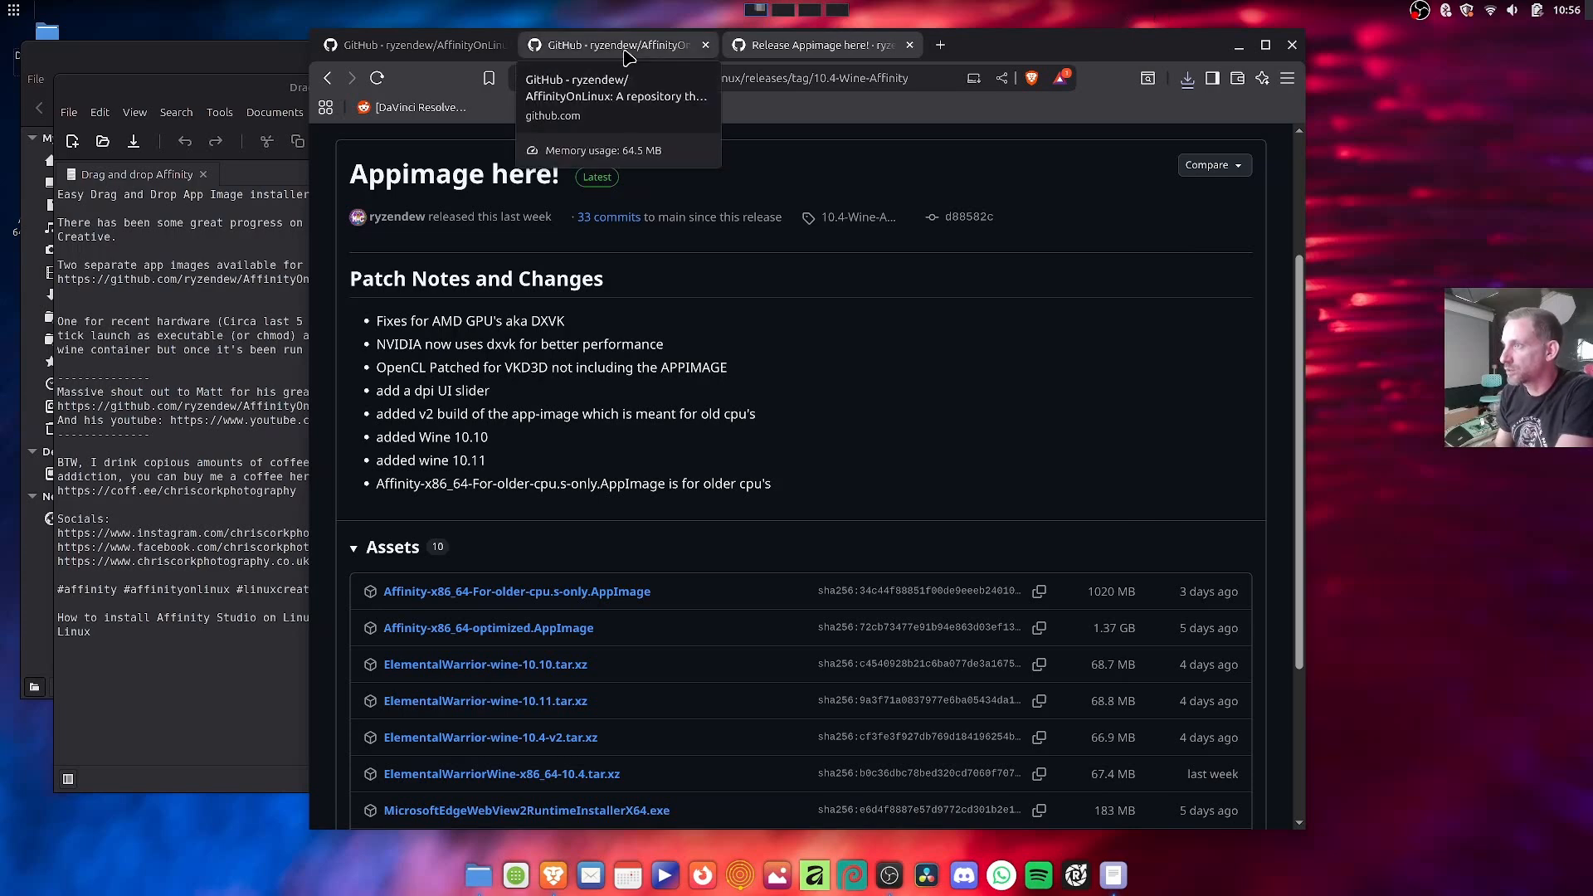
Review the AffinityOnLinux README down to the Unsupported Distributions list and its AppImage links
click(609, 45)
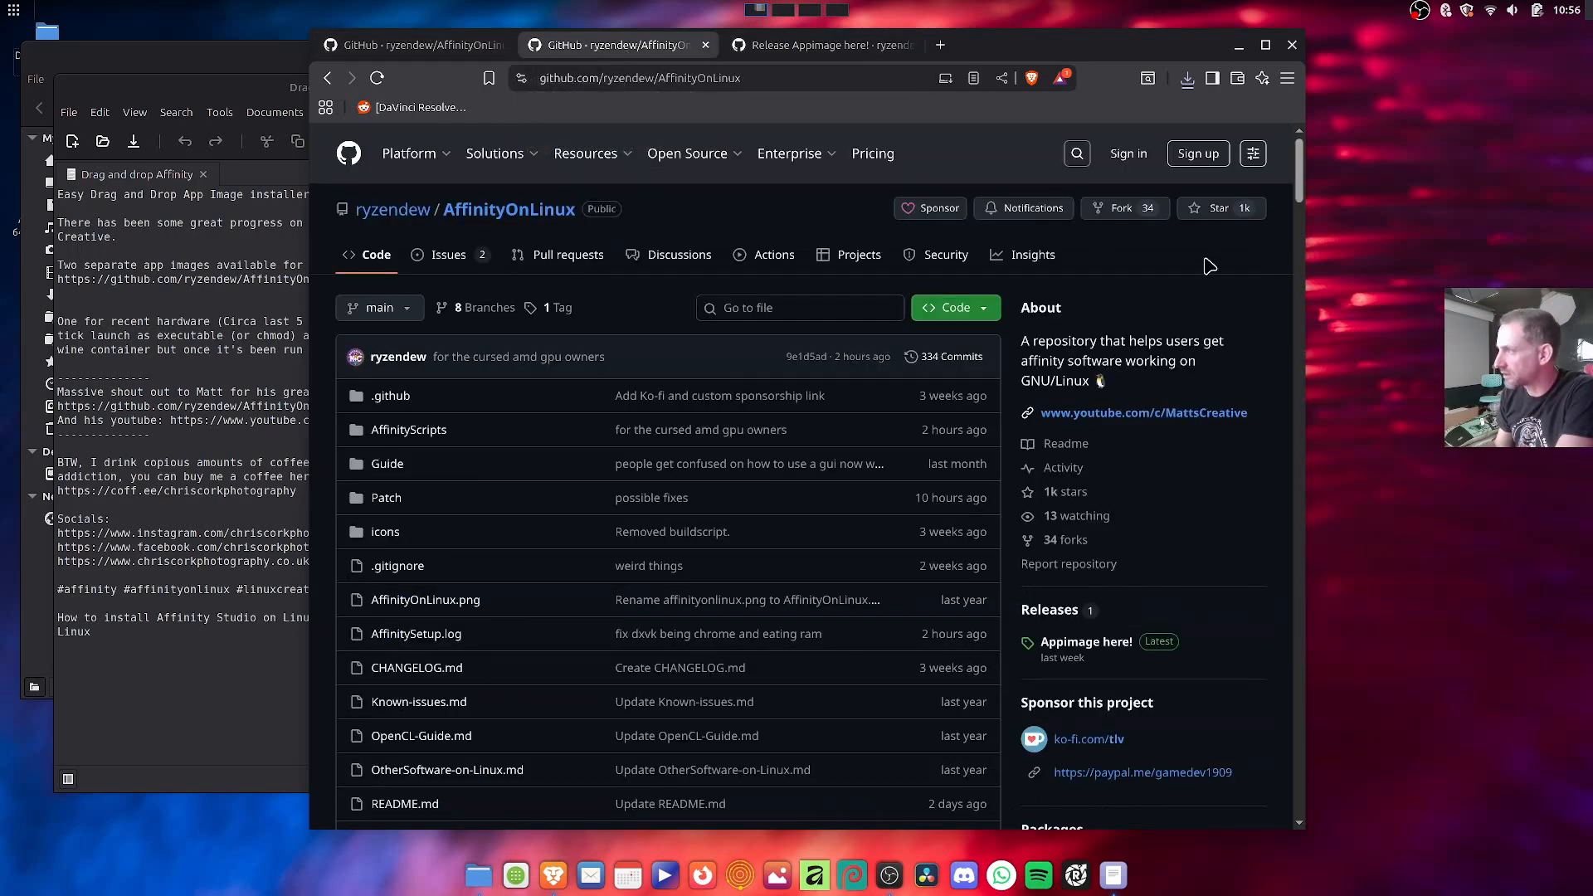
mouse_move(1261, 189)
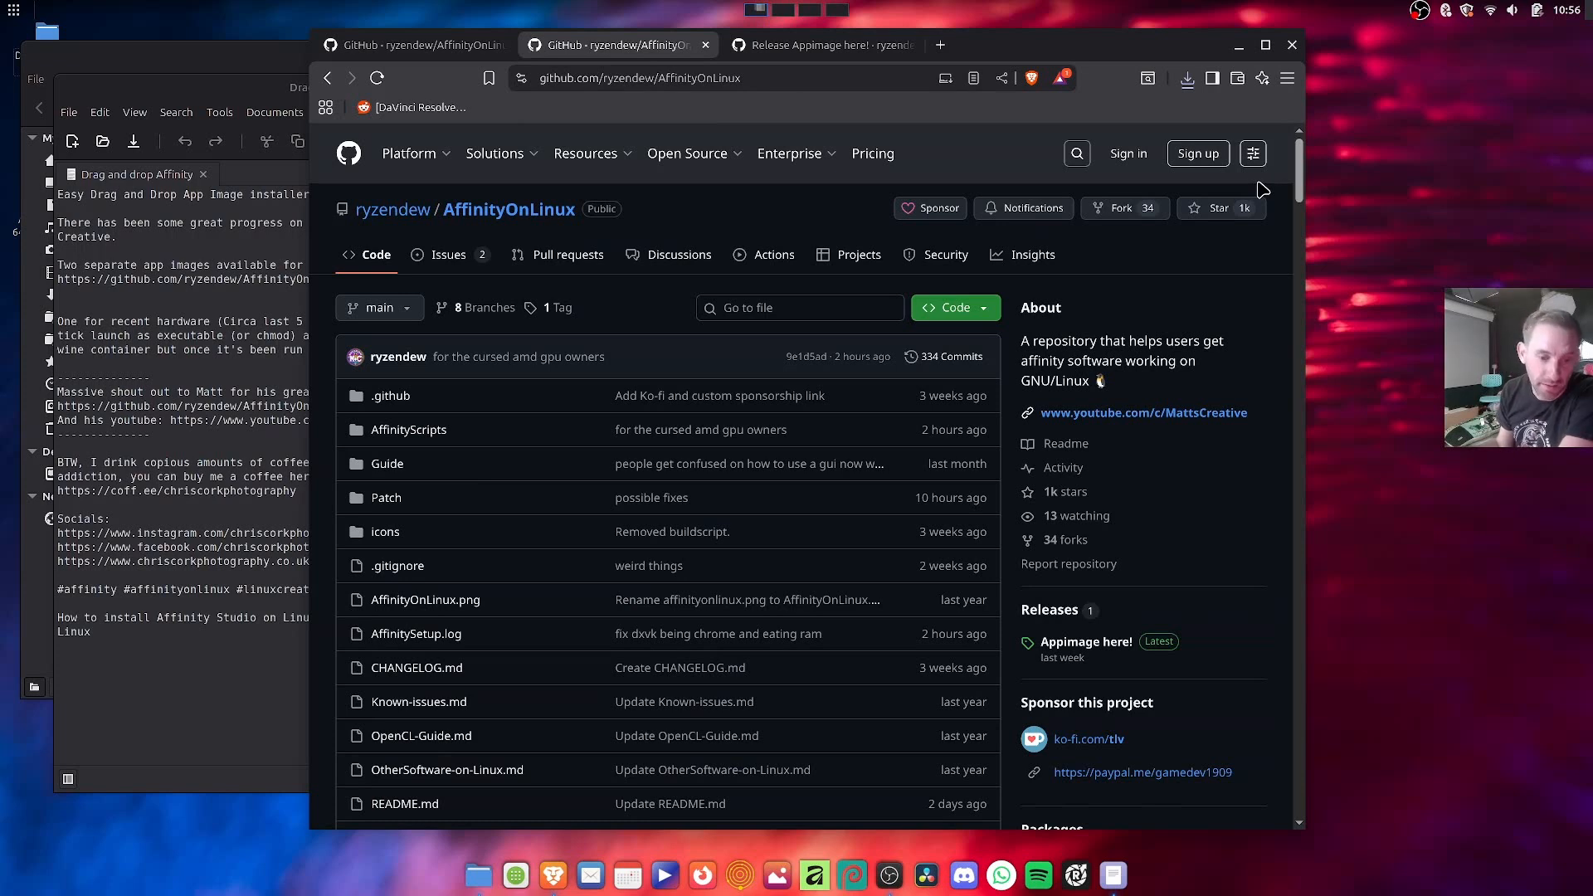
mouse_move(1266, 179)
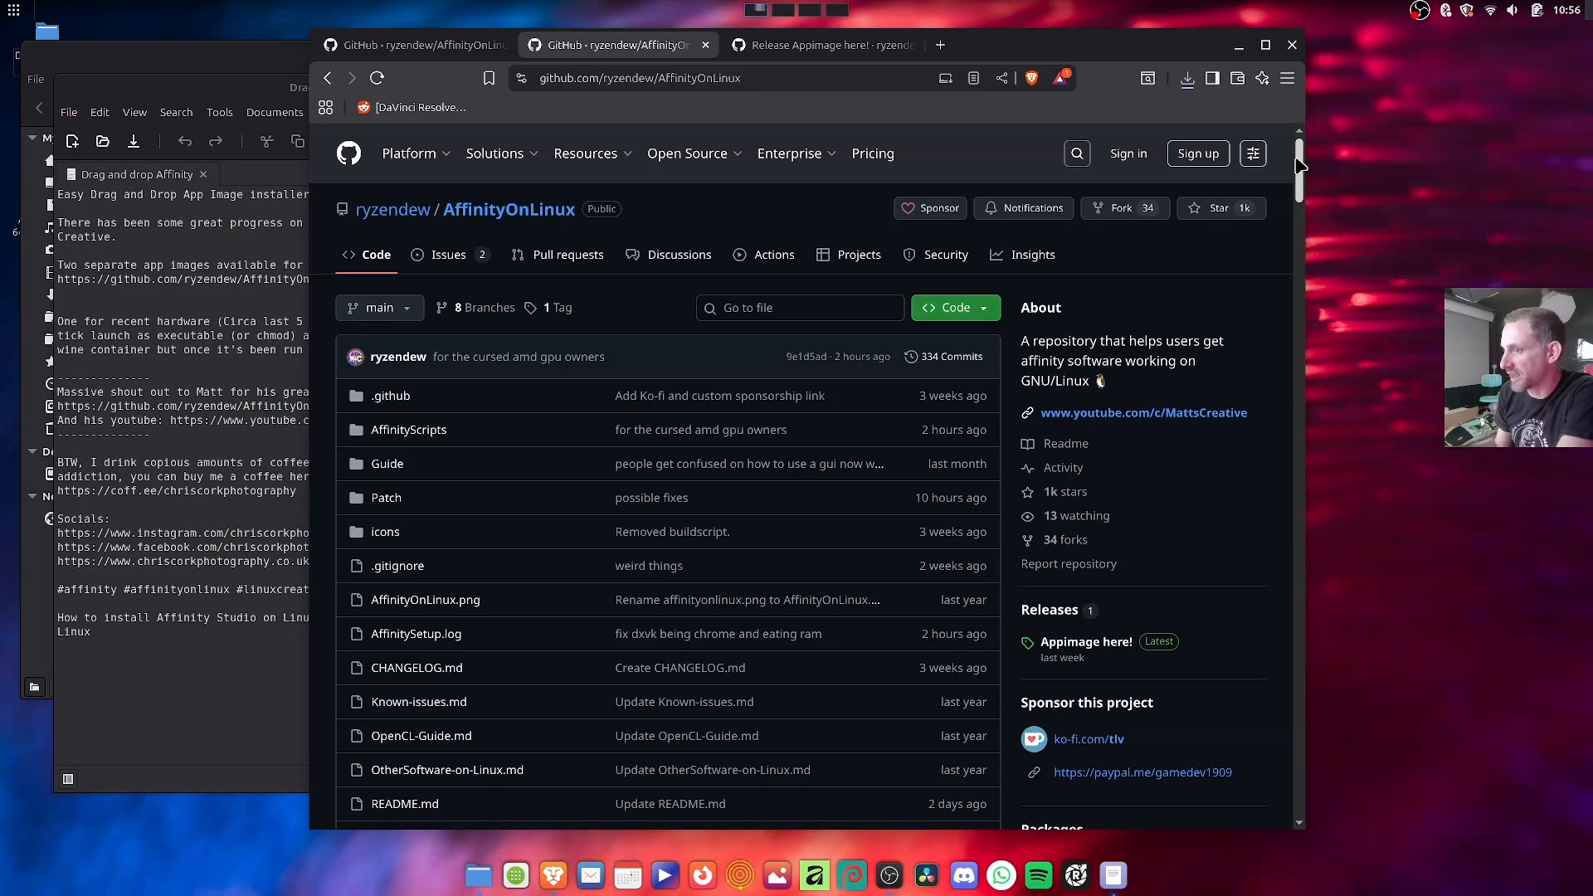
scroll(down, 3)
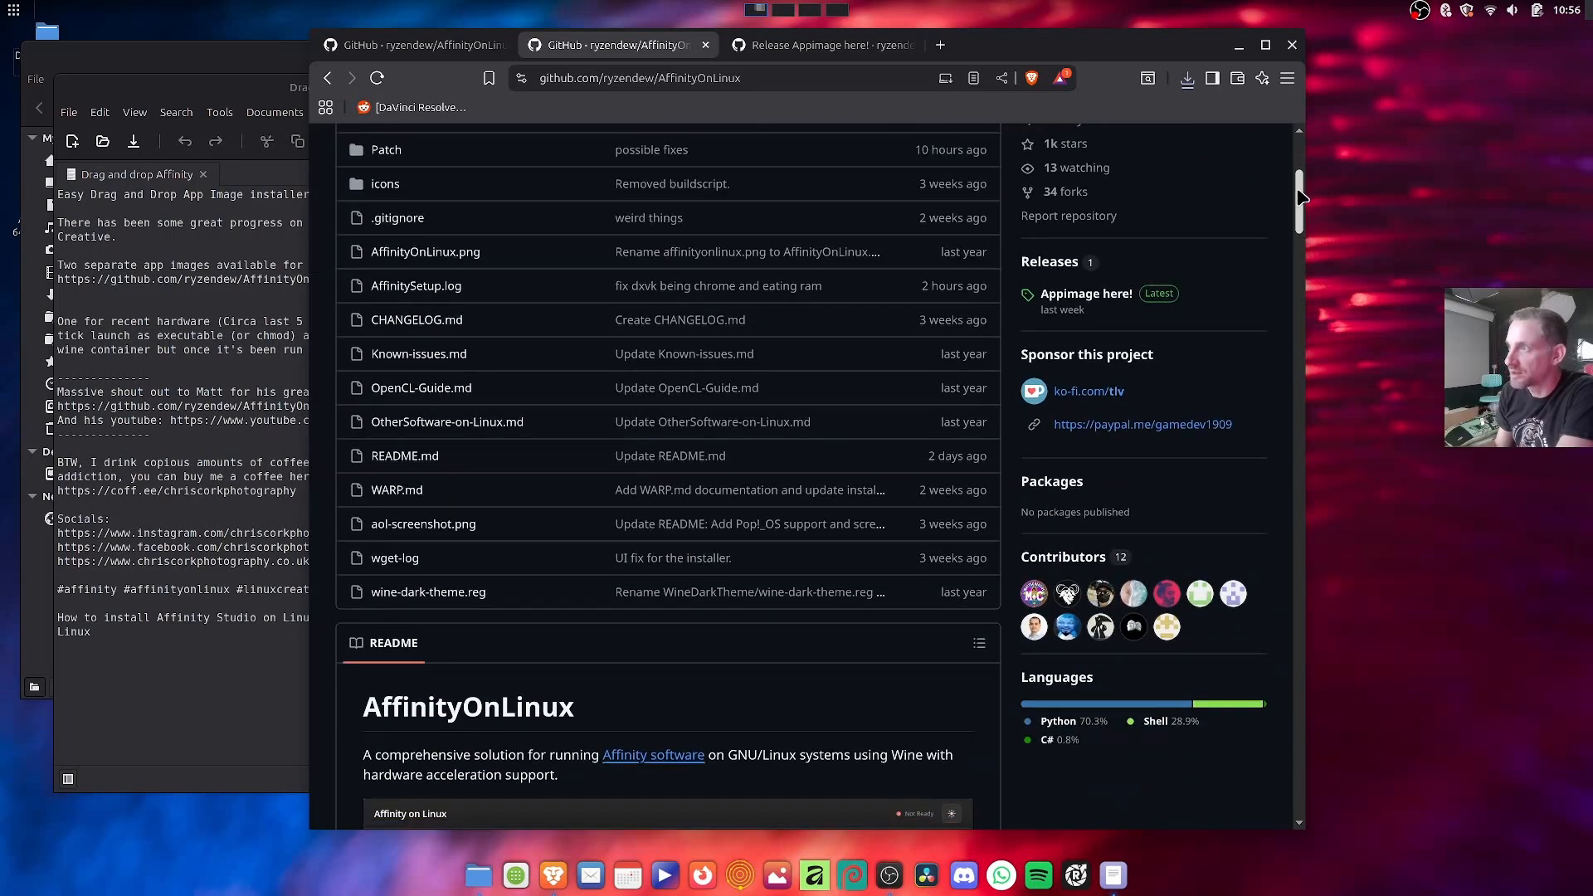
scroll(down, 3)
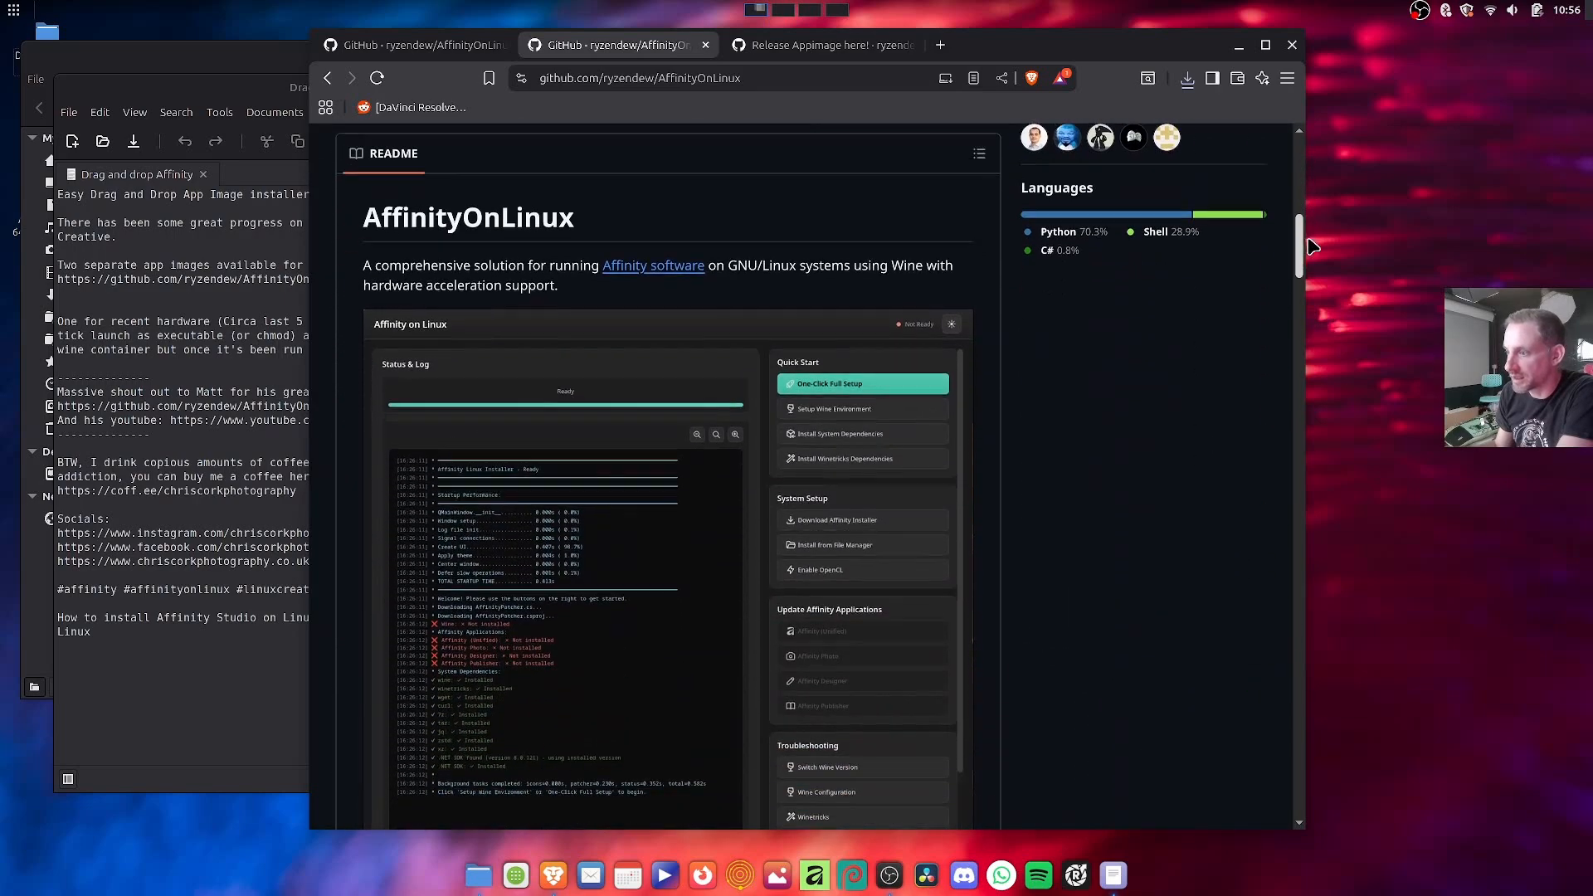
scroll(down, 3)
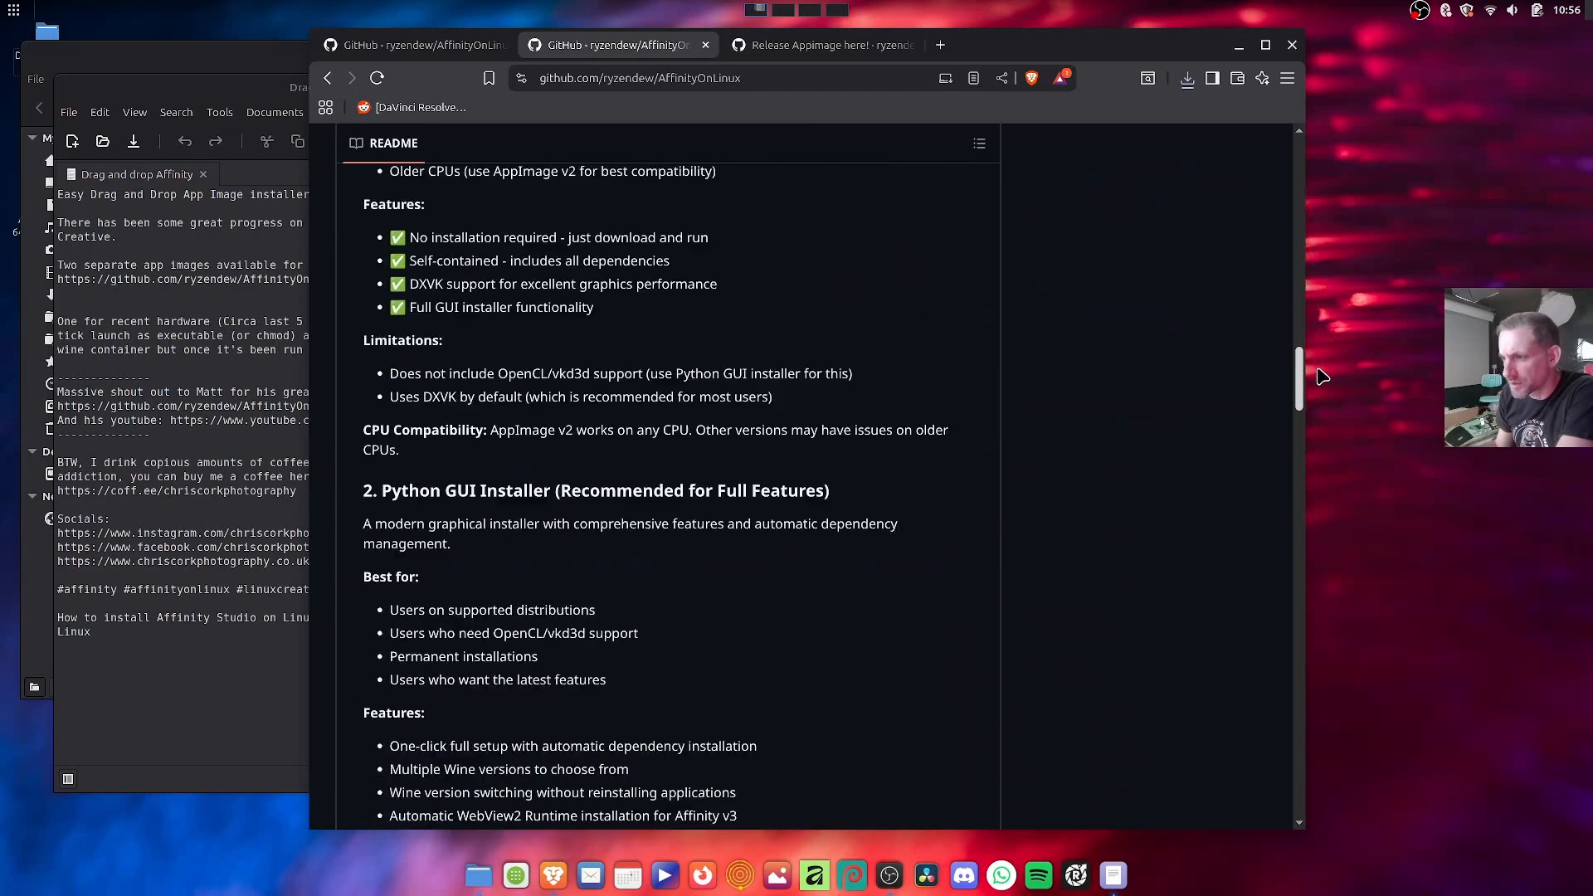
scroll(down, 3)
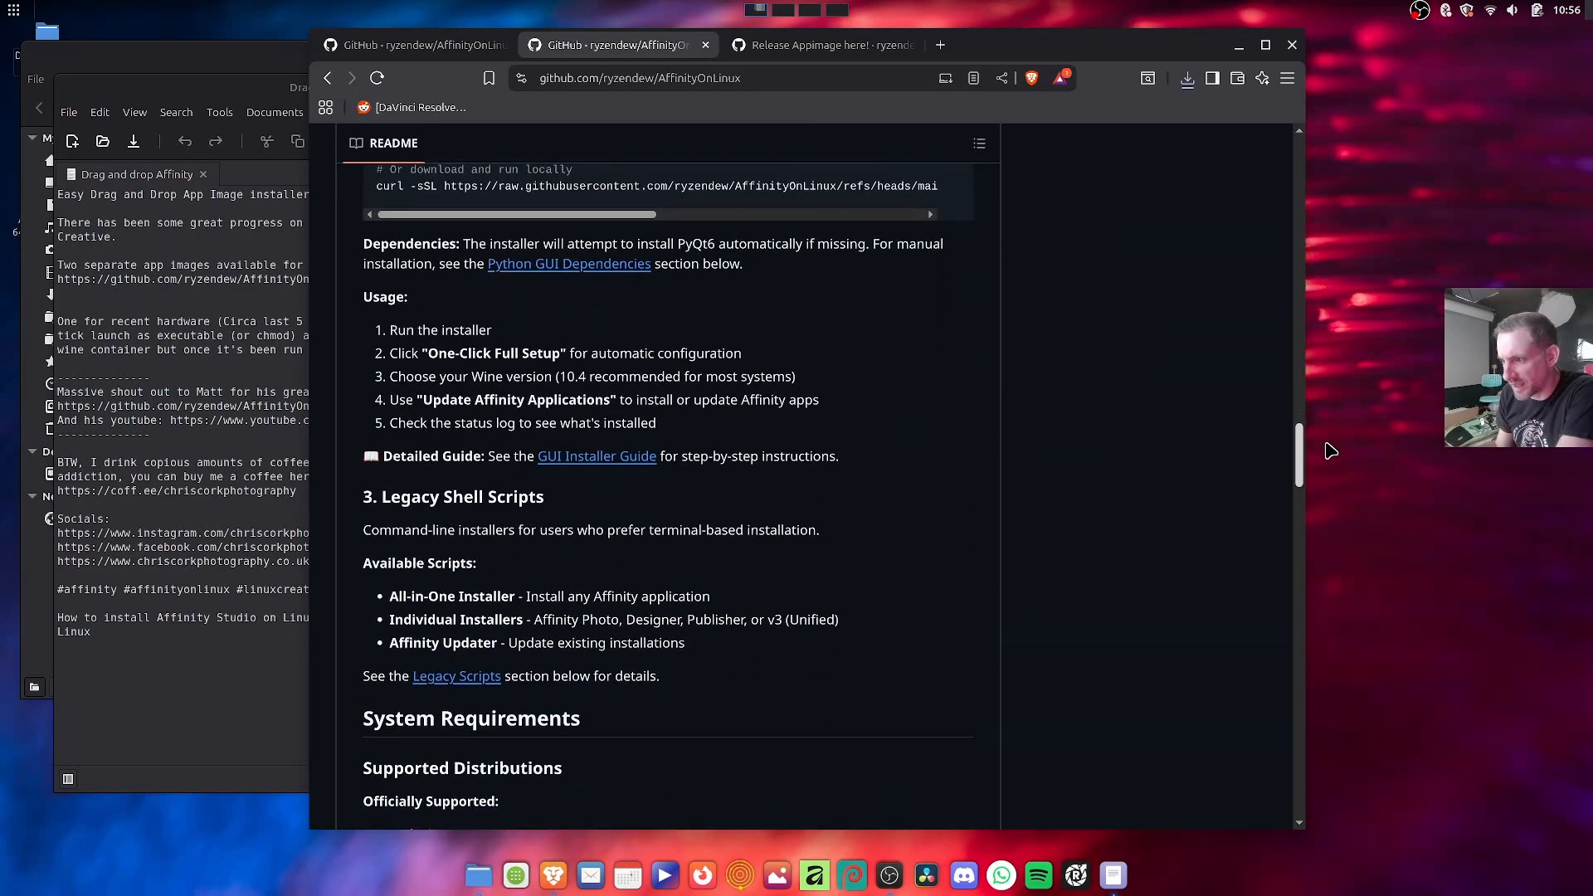
scroll(down, 3)
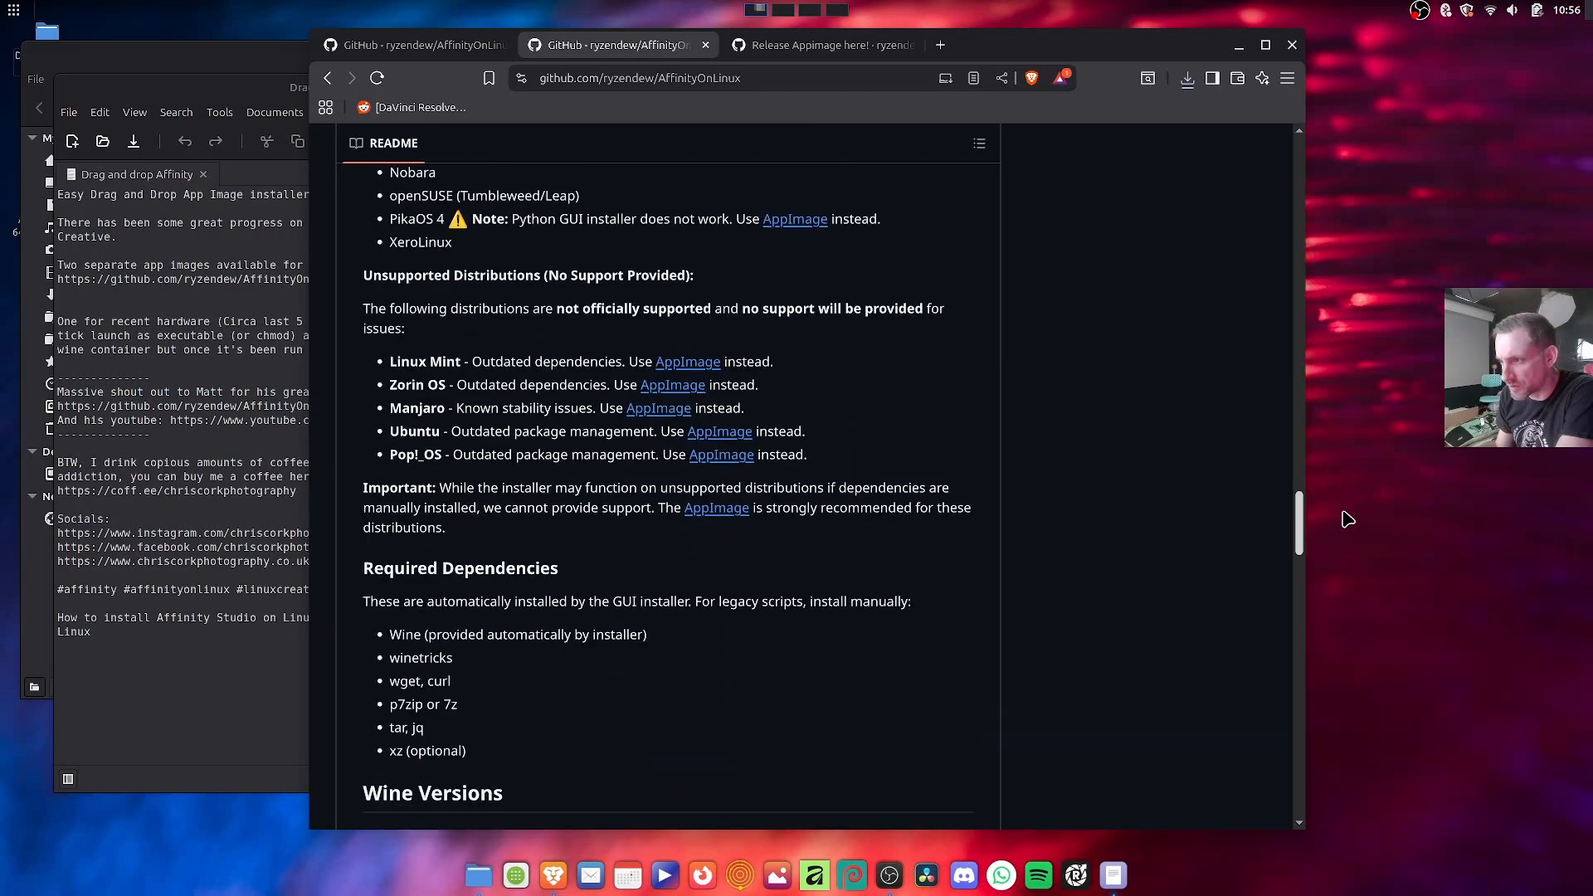
scroll(up, 3)
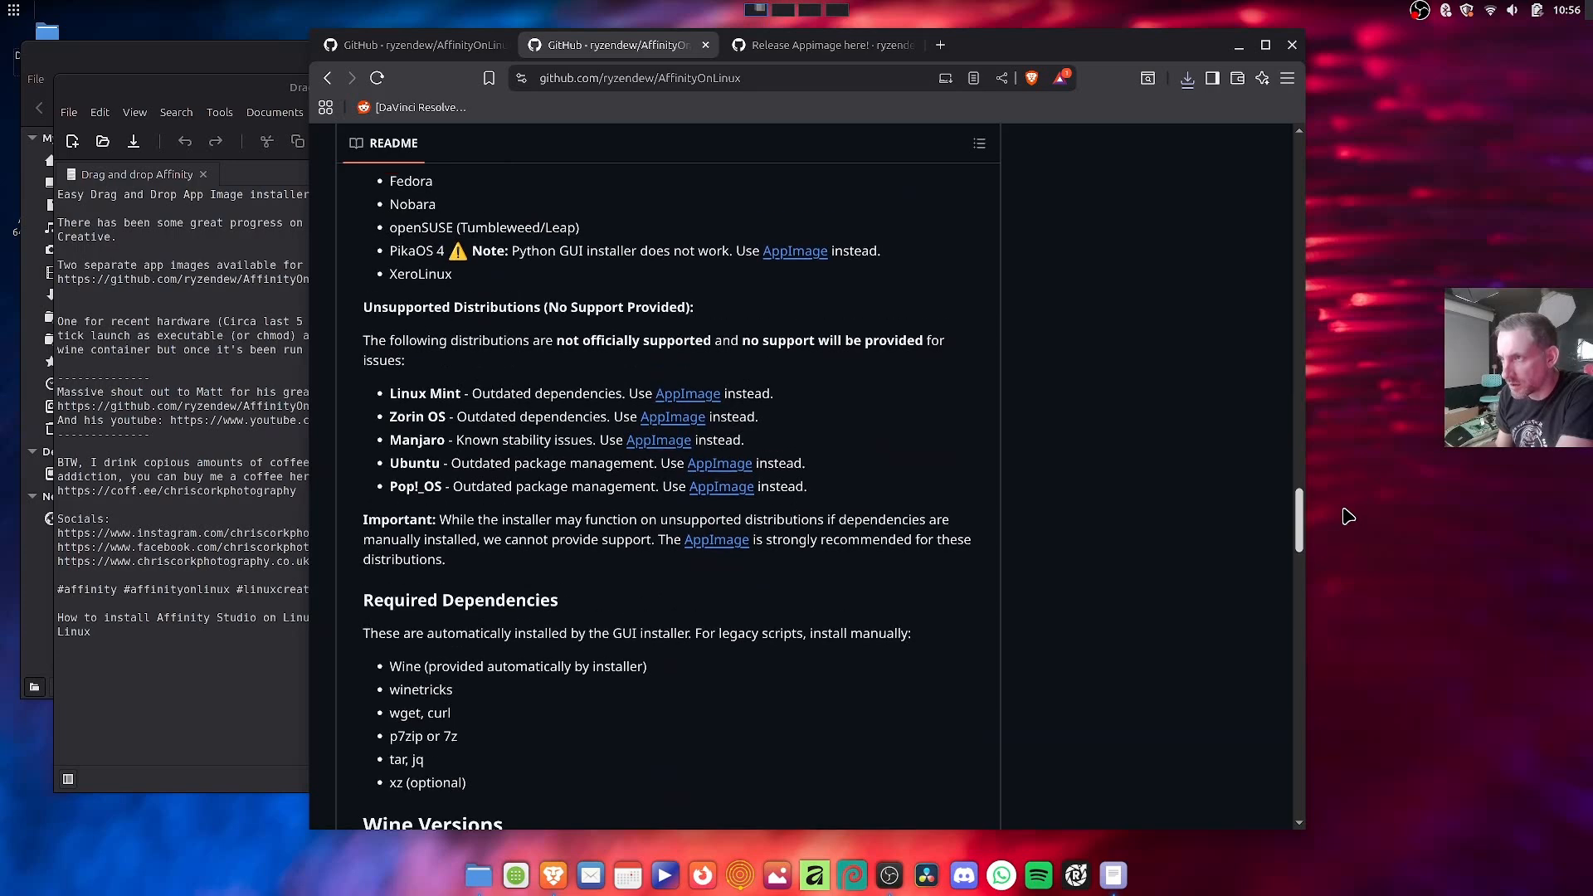
scroll(up, 3)
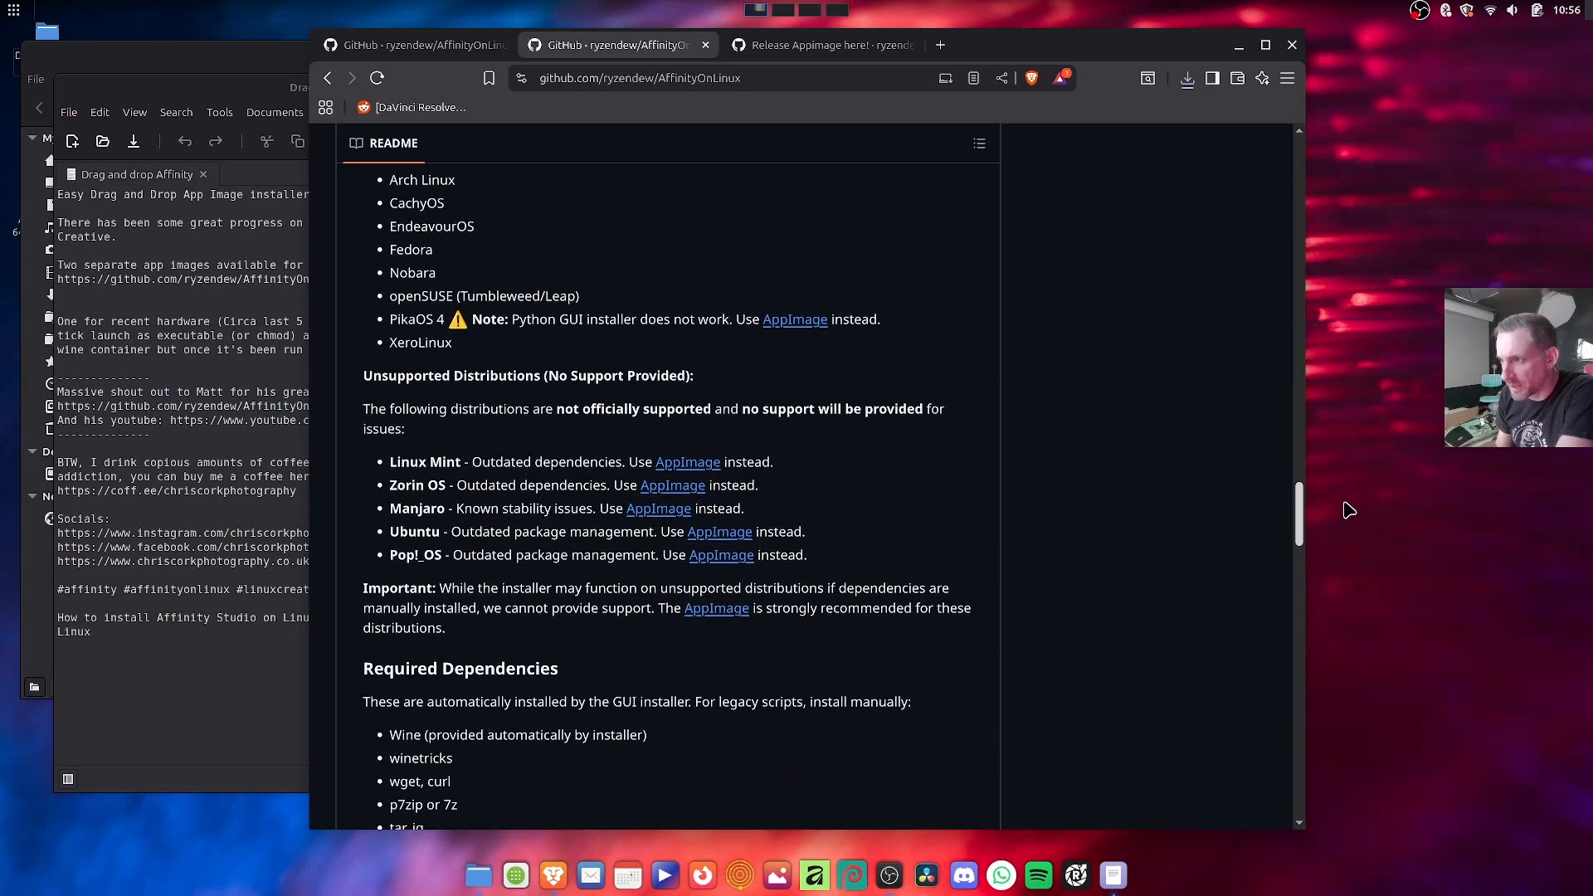
mouse_move(697, 484)
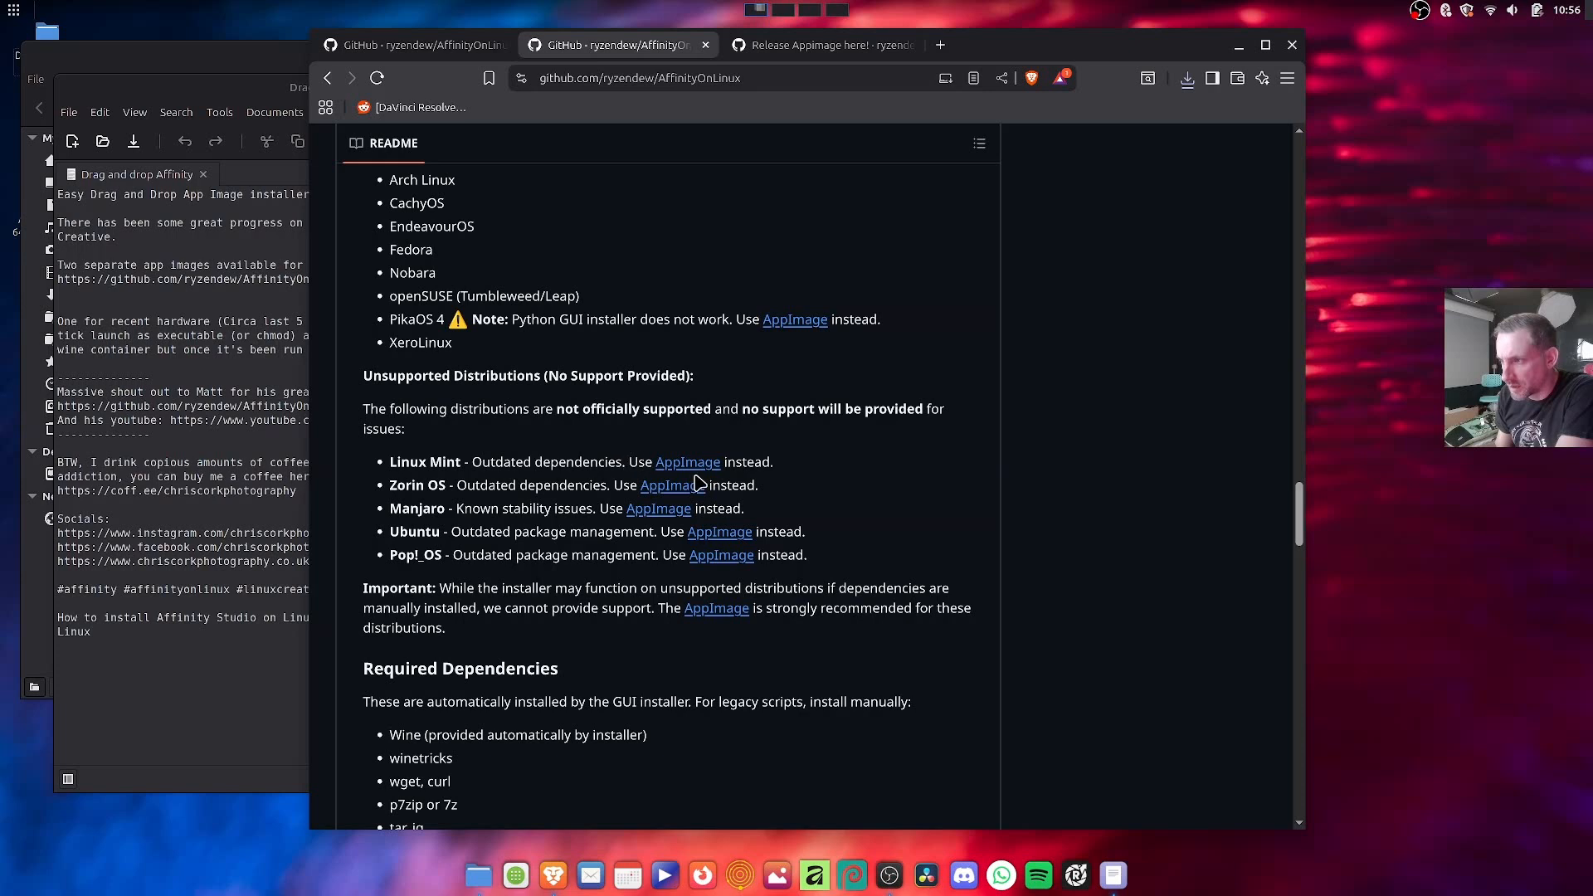
mouse_move(781, 515)
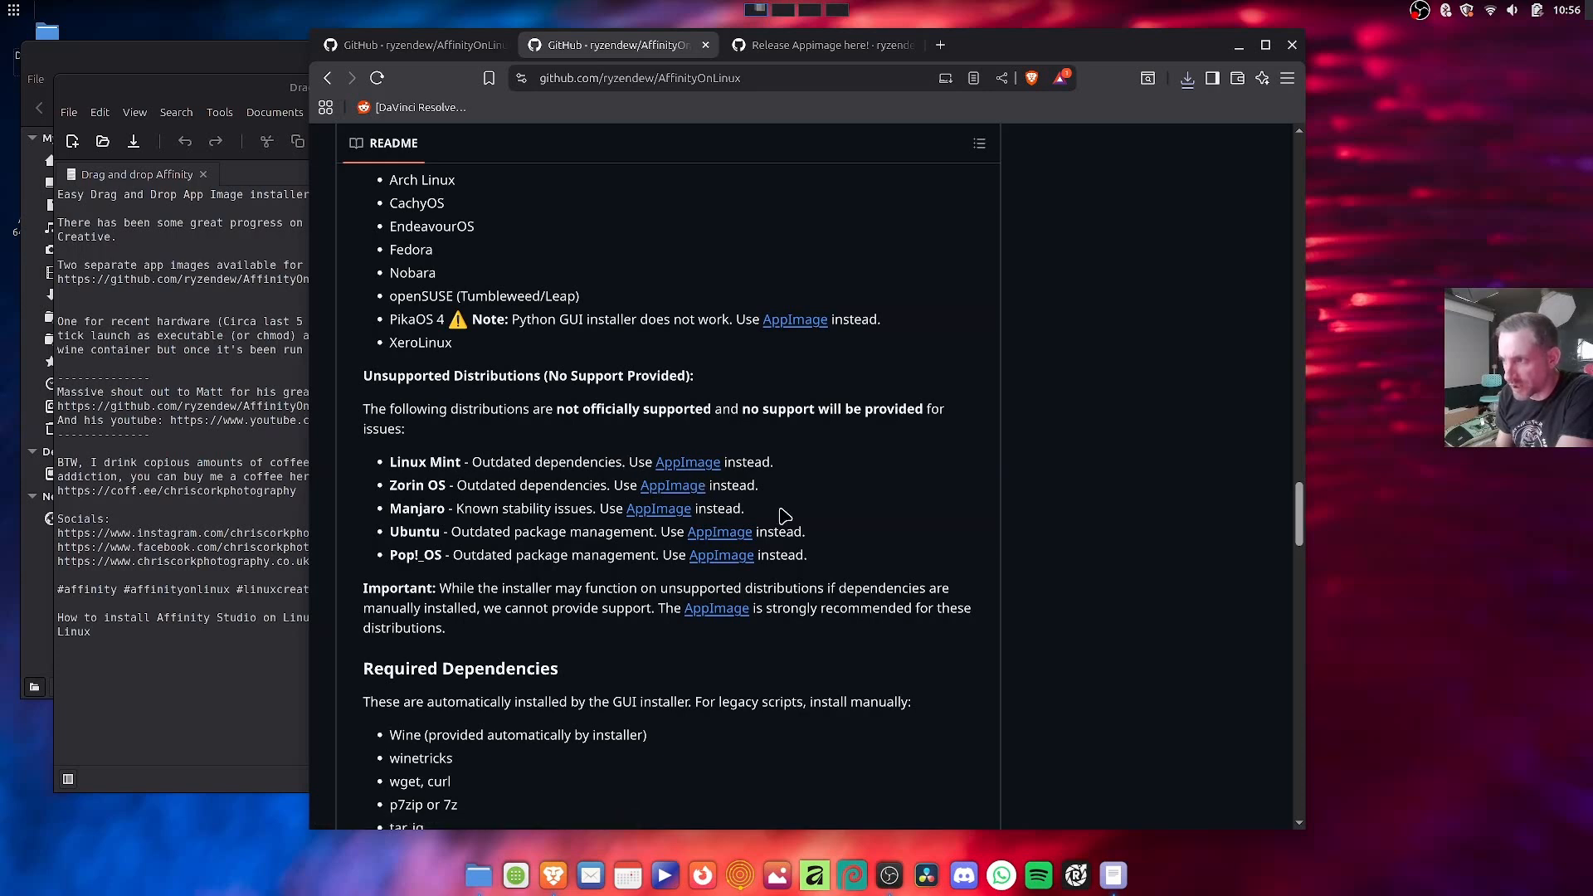
mouse_move(665, 526)
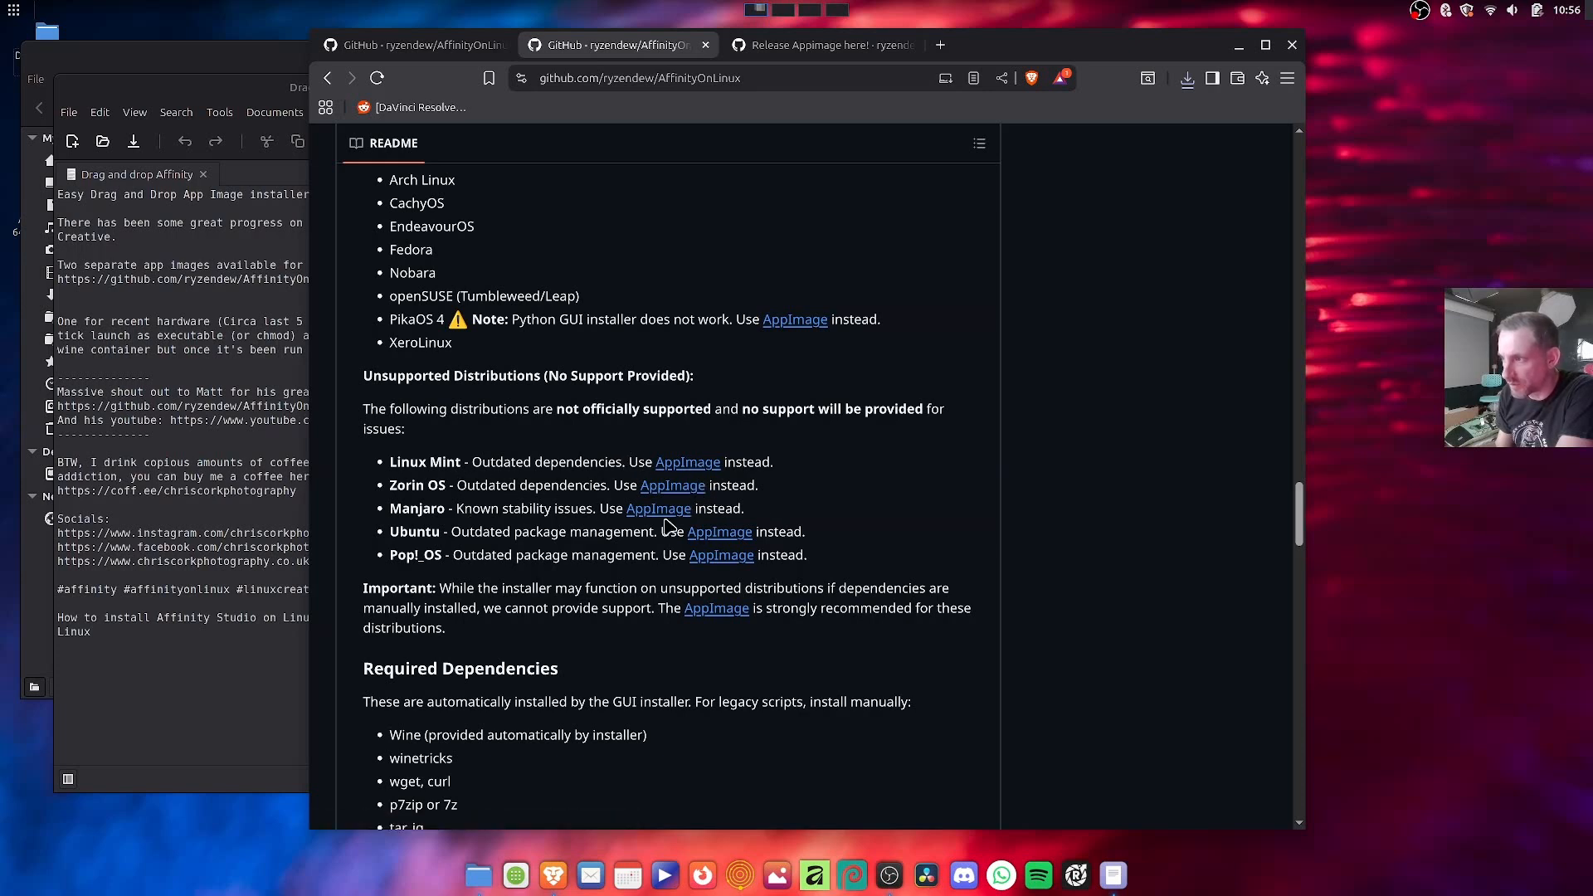
mouse_move(473, 531)
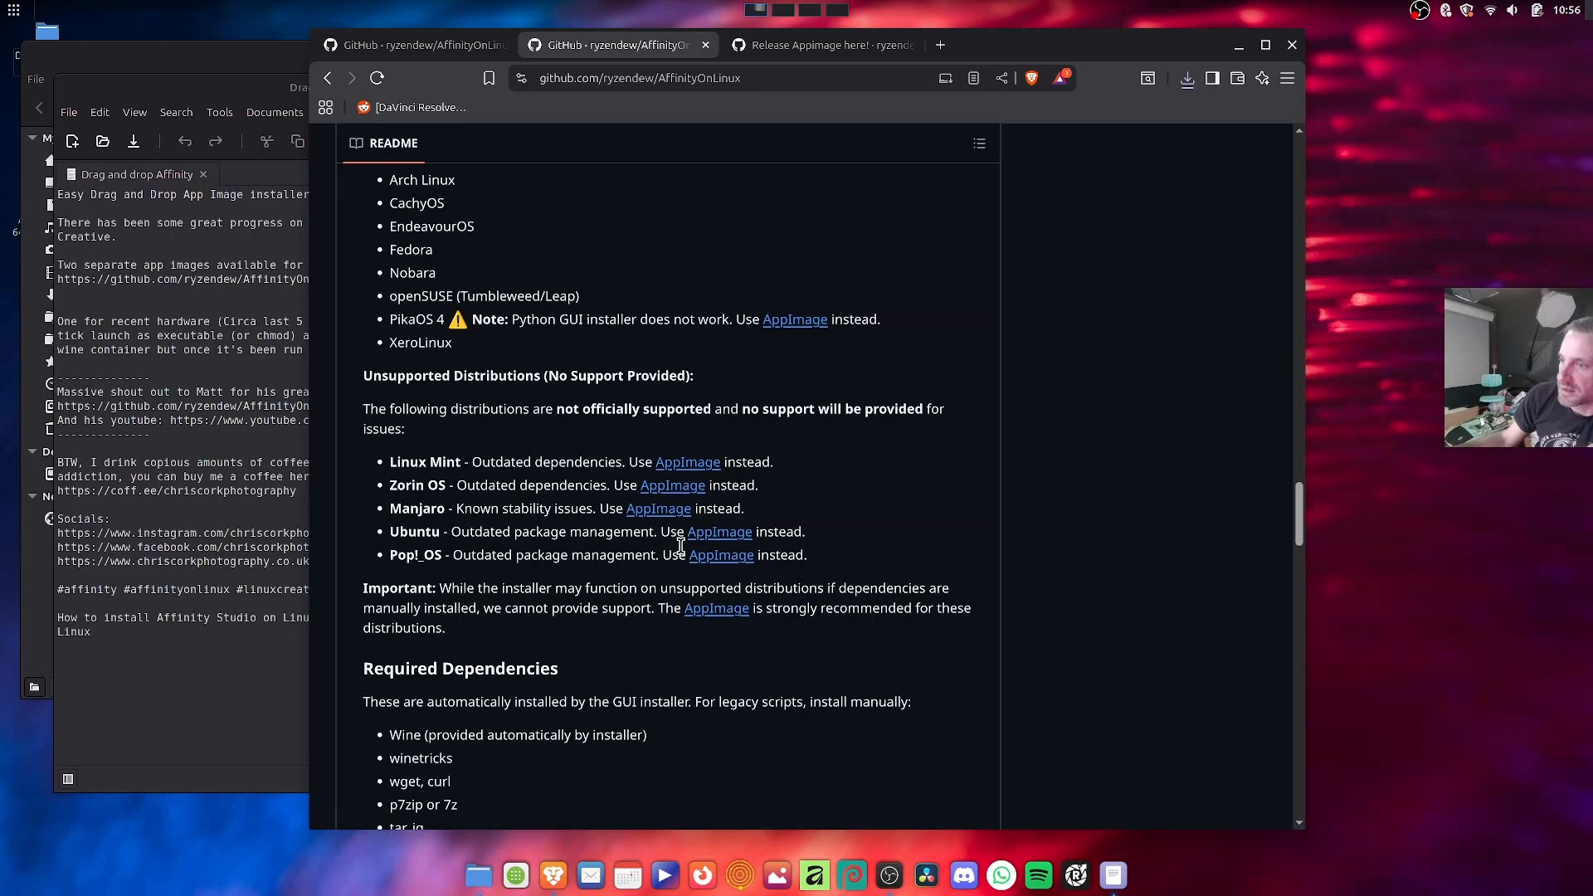
mouse_move(669, 502)
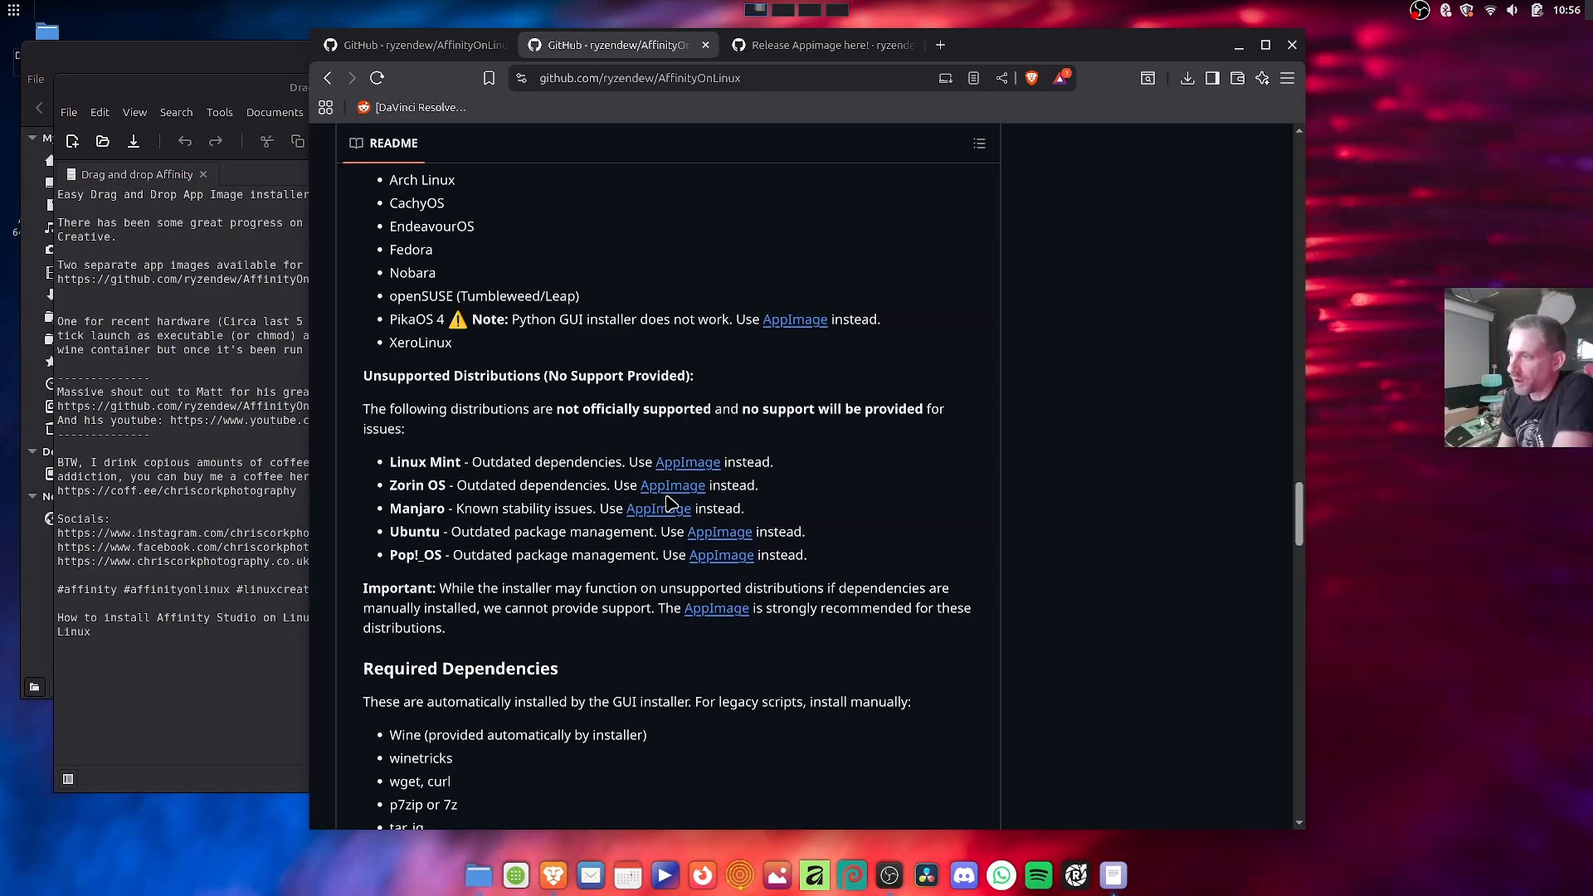
Show the downloaded older-CPU Affinity AppImage in its folder via the browser's download history
click(813, 45)
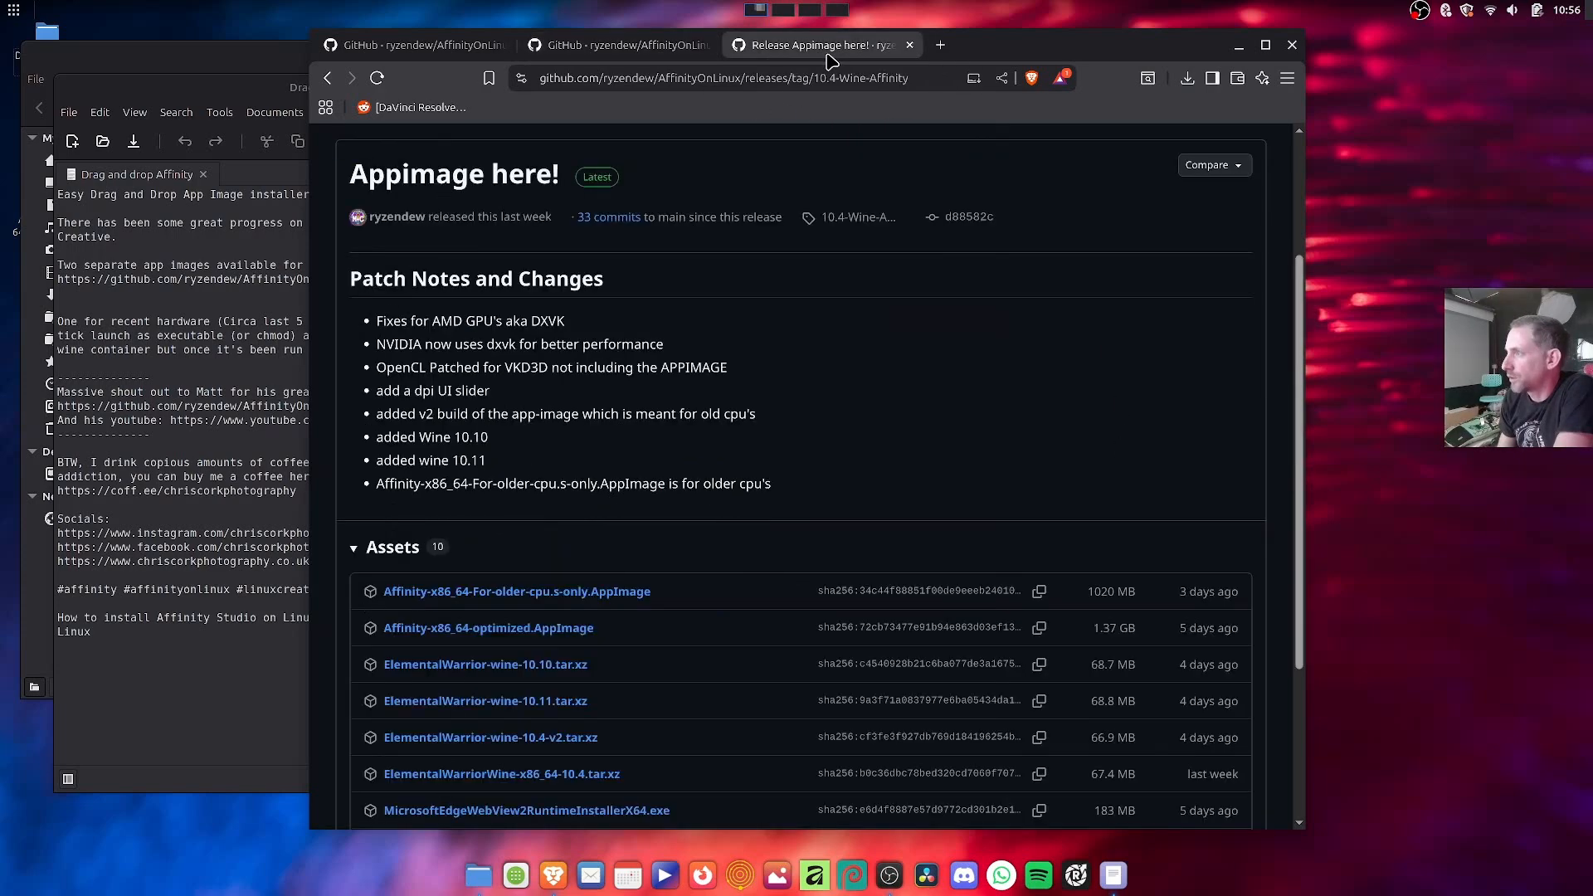
click(1184, 78)
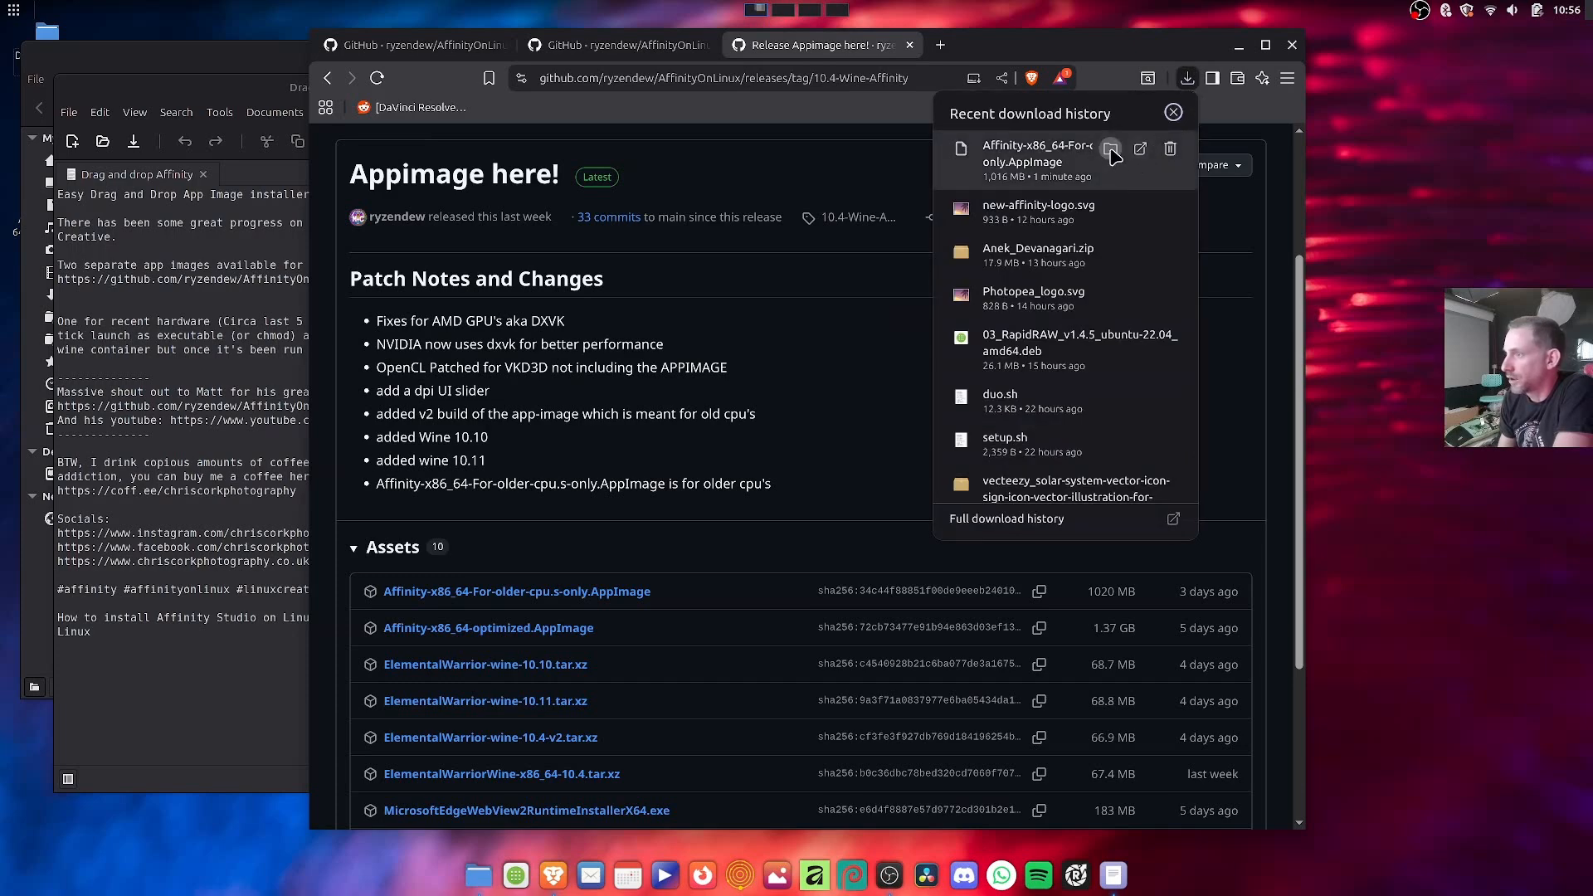
click(1110, 149)
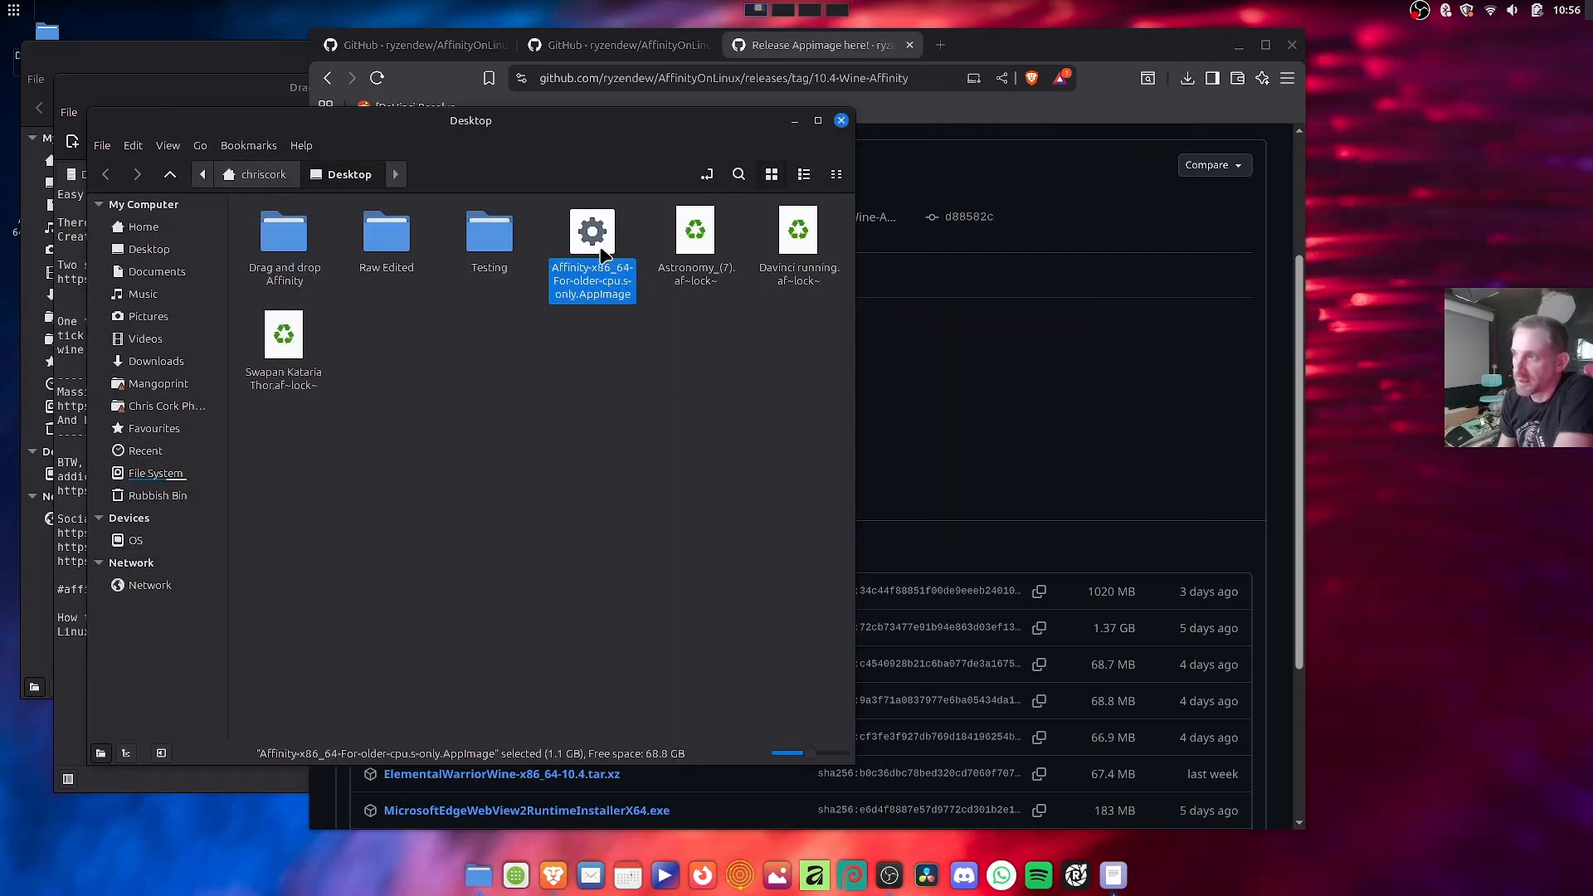
mouse_move(712, 504)
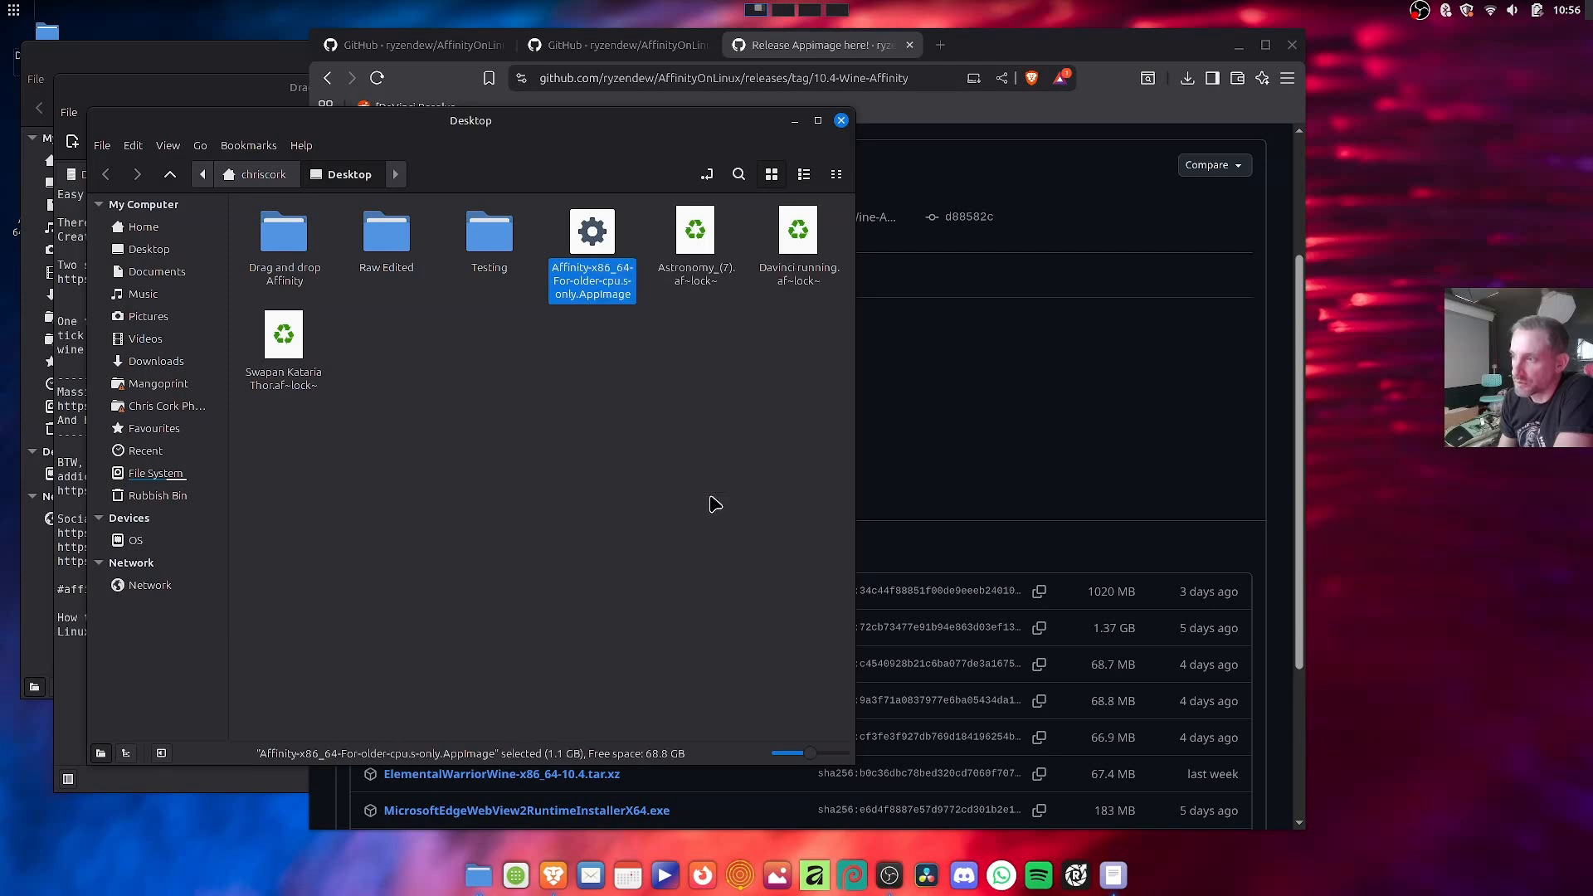
Mark the Affinity AppImage as executable through its Properties Permissions and close the dialog
right_click(590, 249)
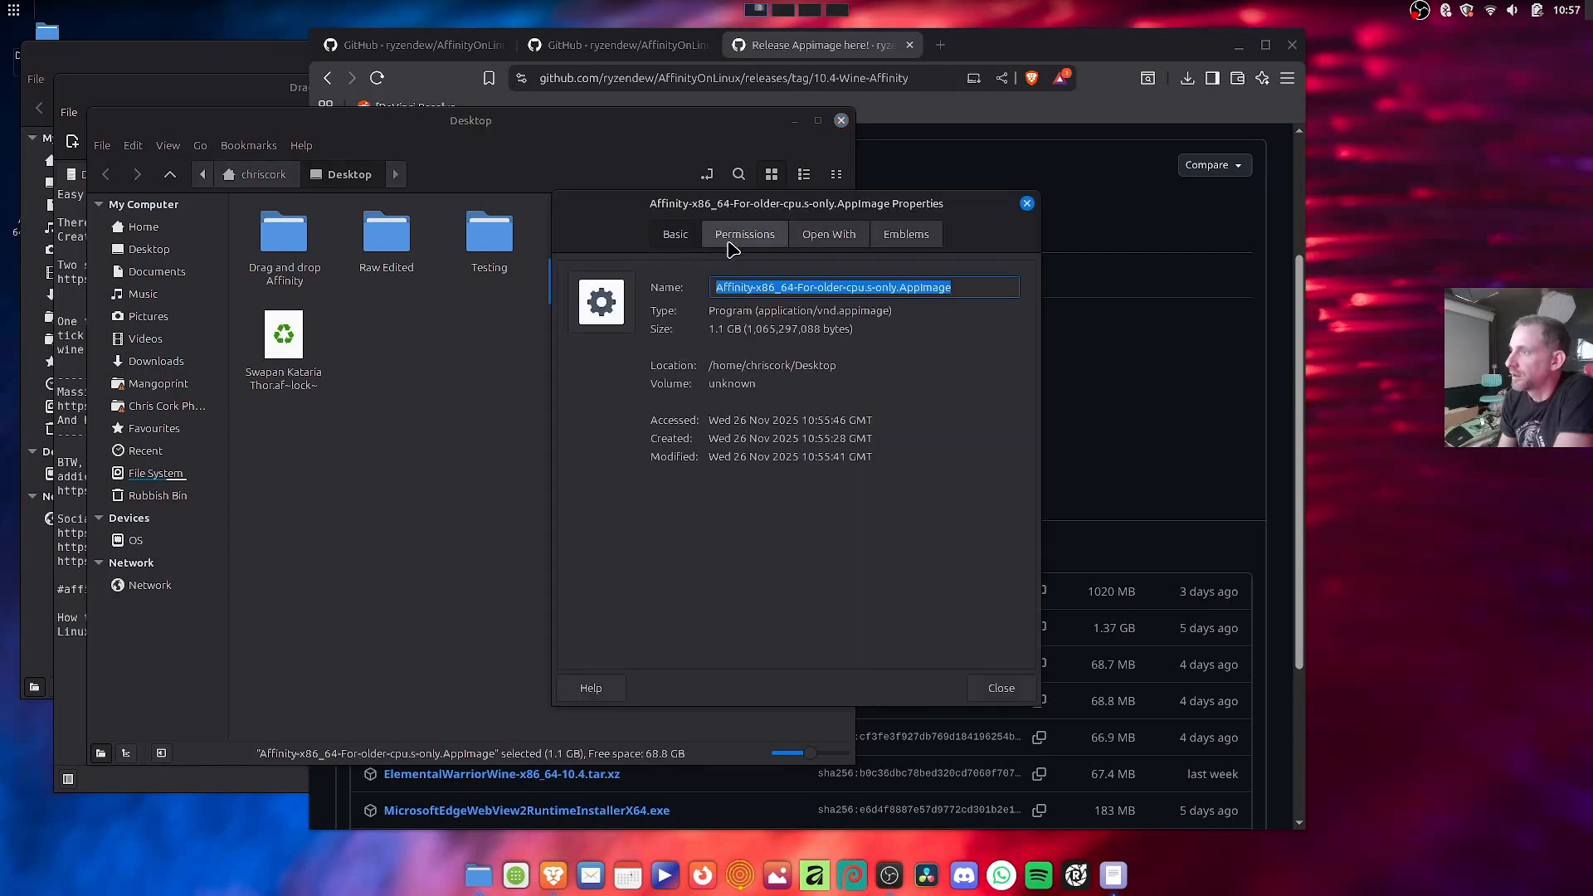
click(743, 234)
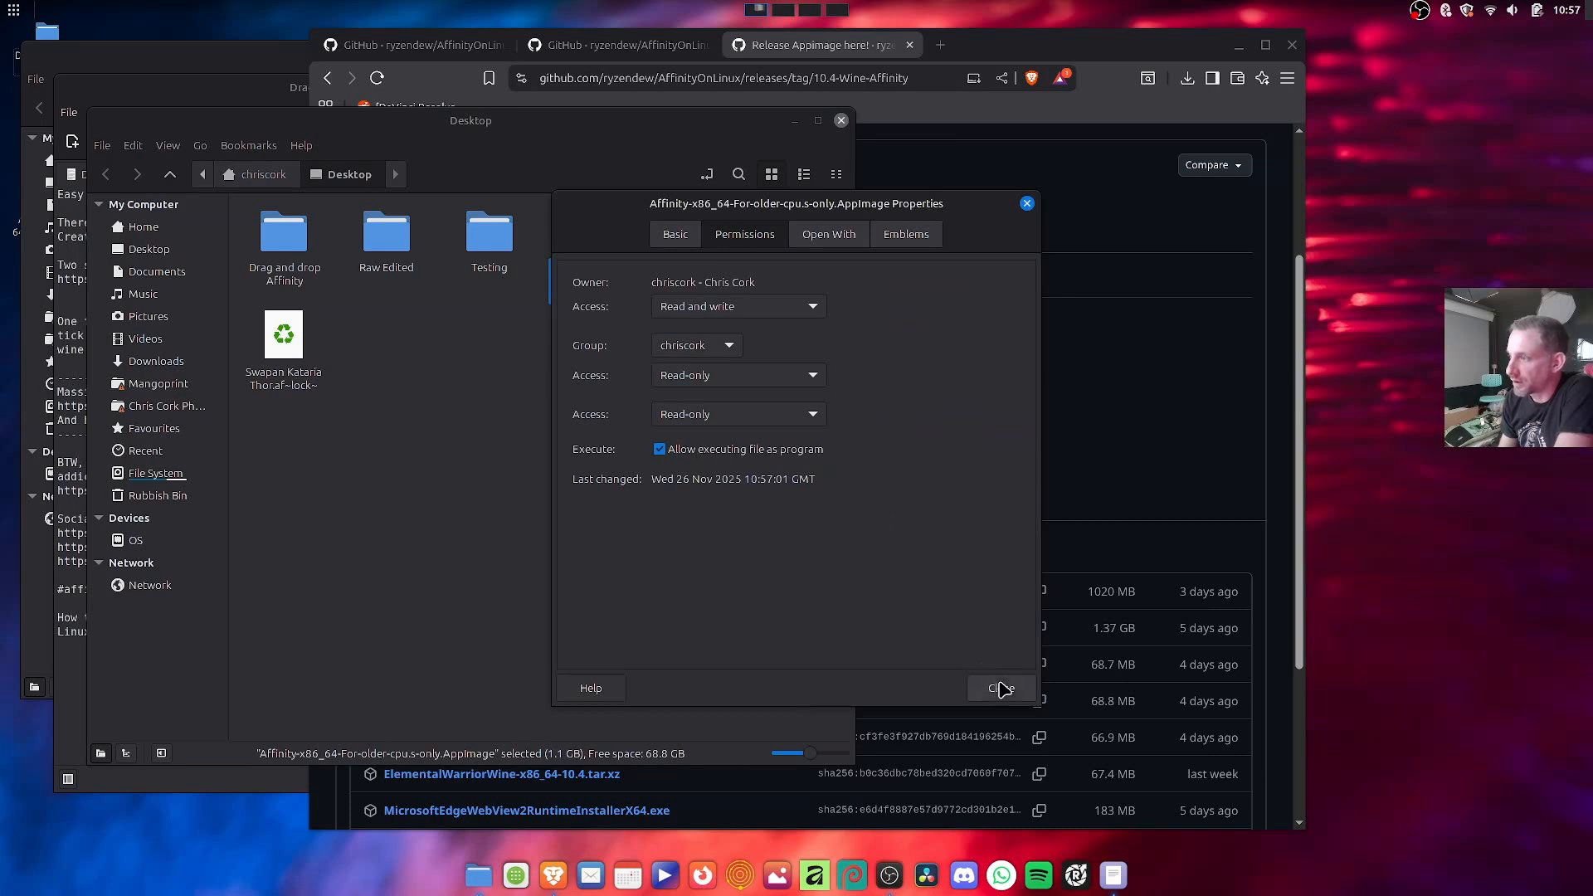
click(999, 687)
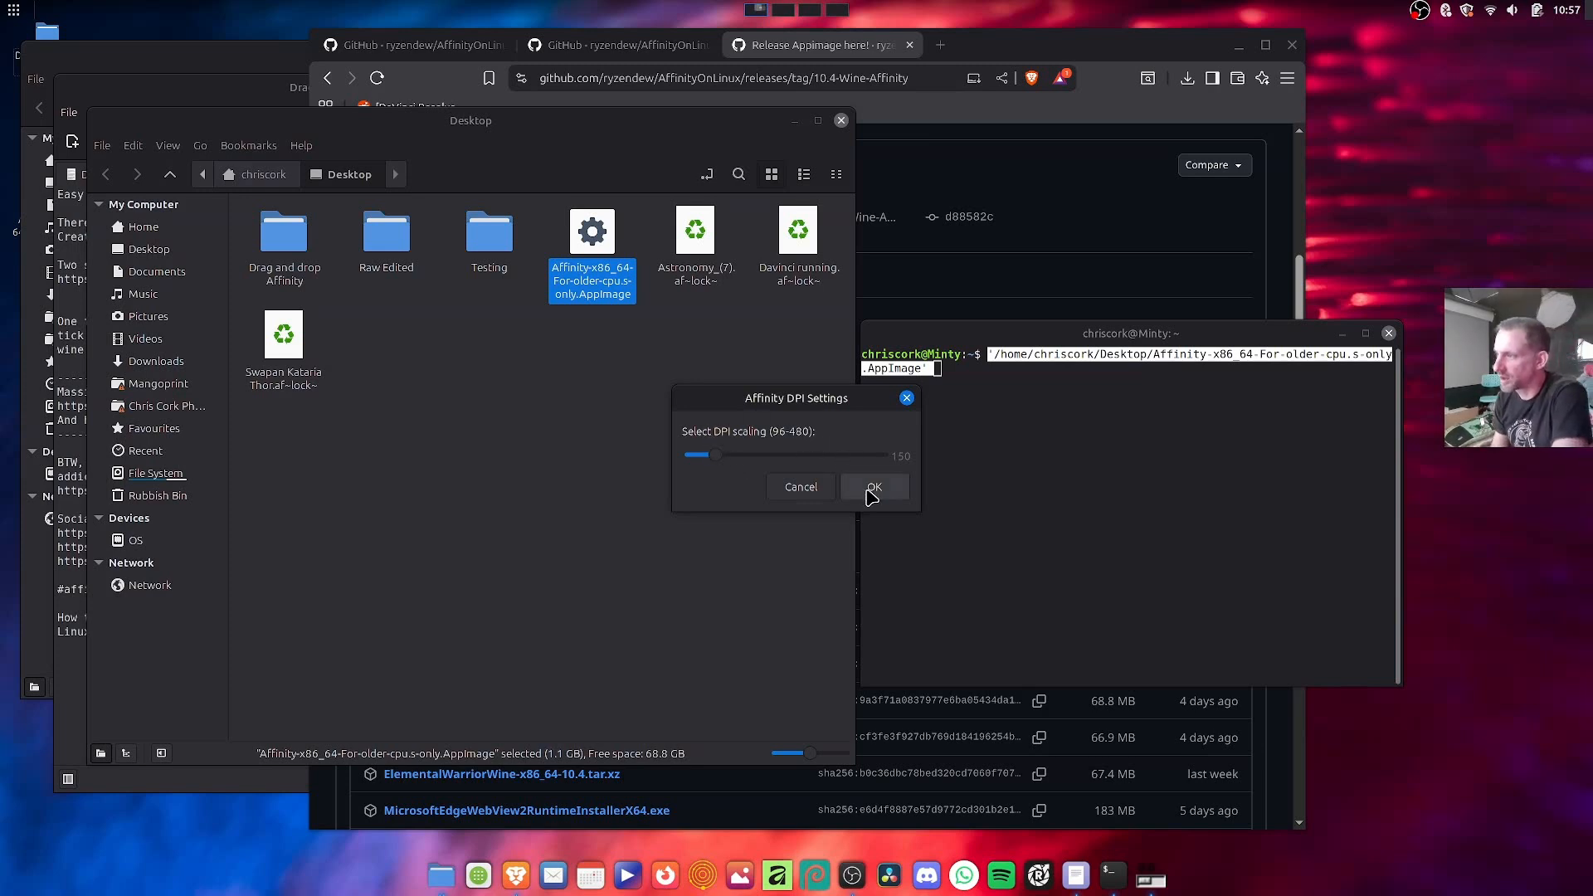
Confirm the Affinity DPI Settings dialog with a scaling of 150
click(871, 486)
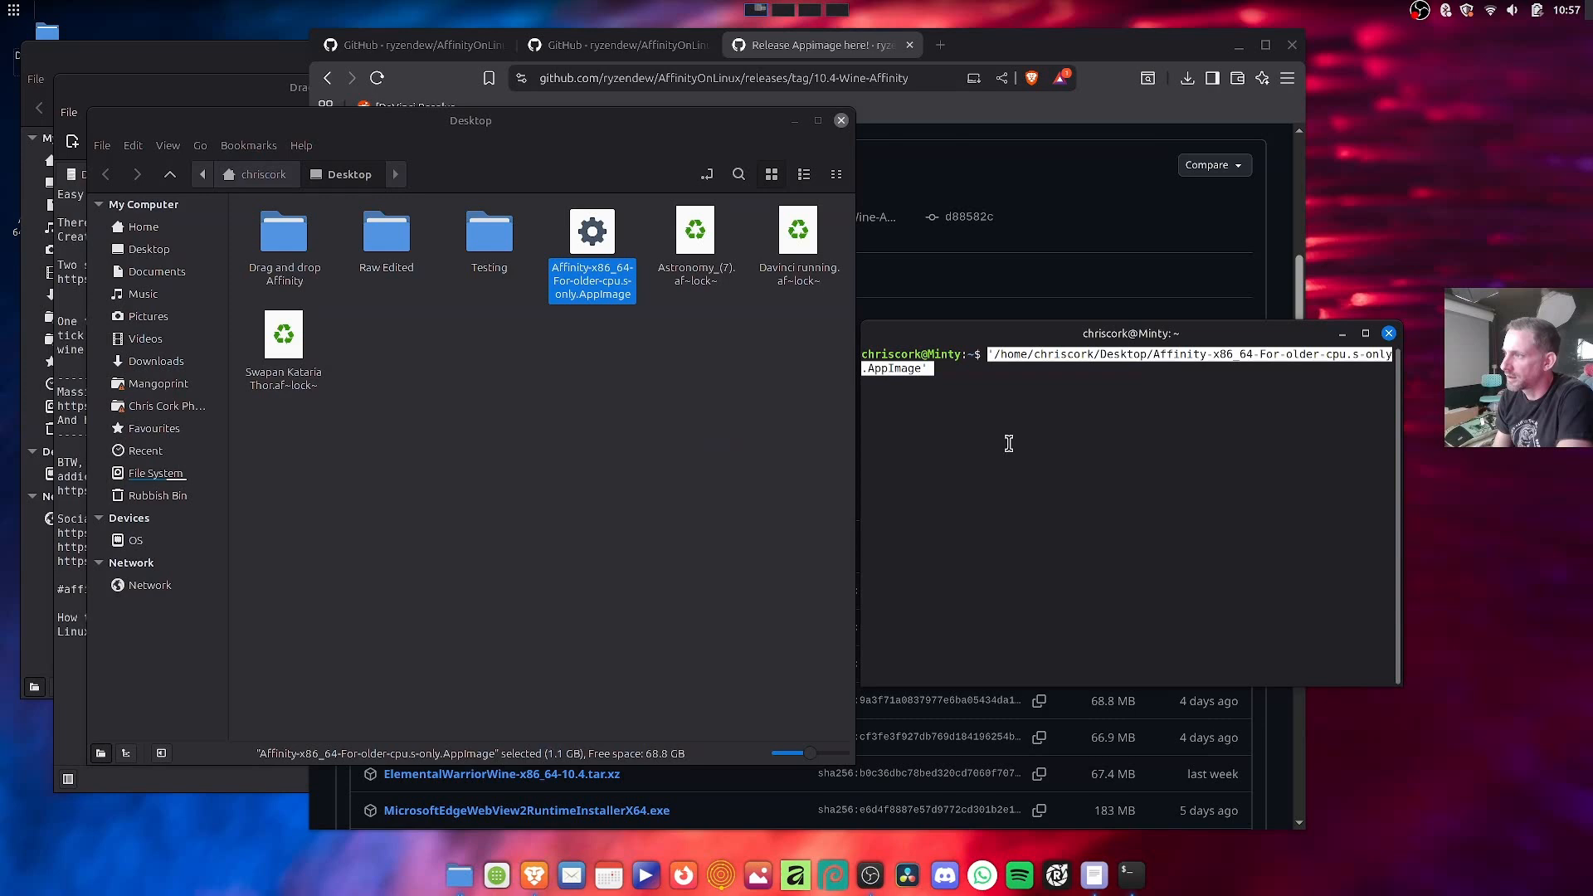
mouse_move(956, 466)
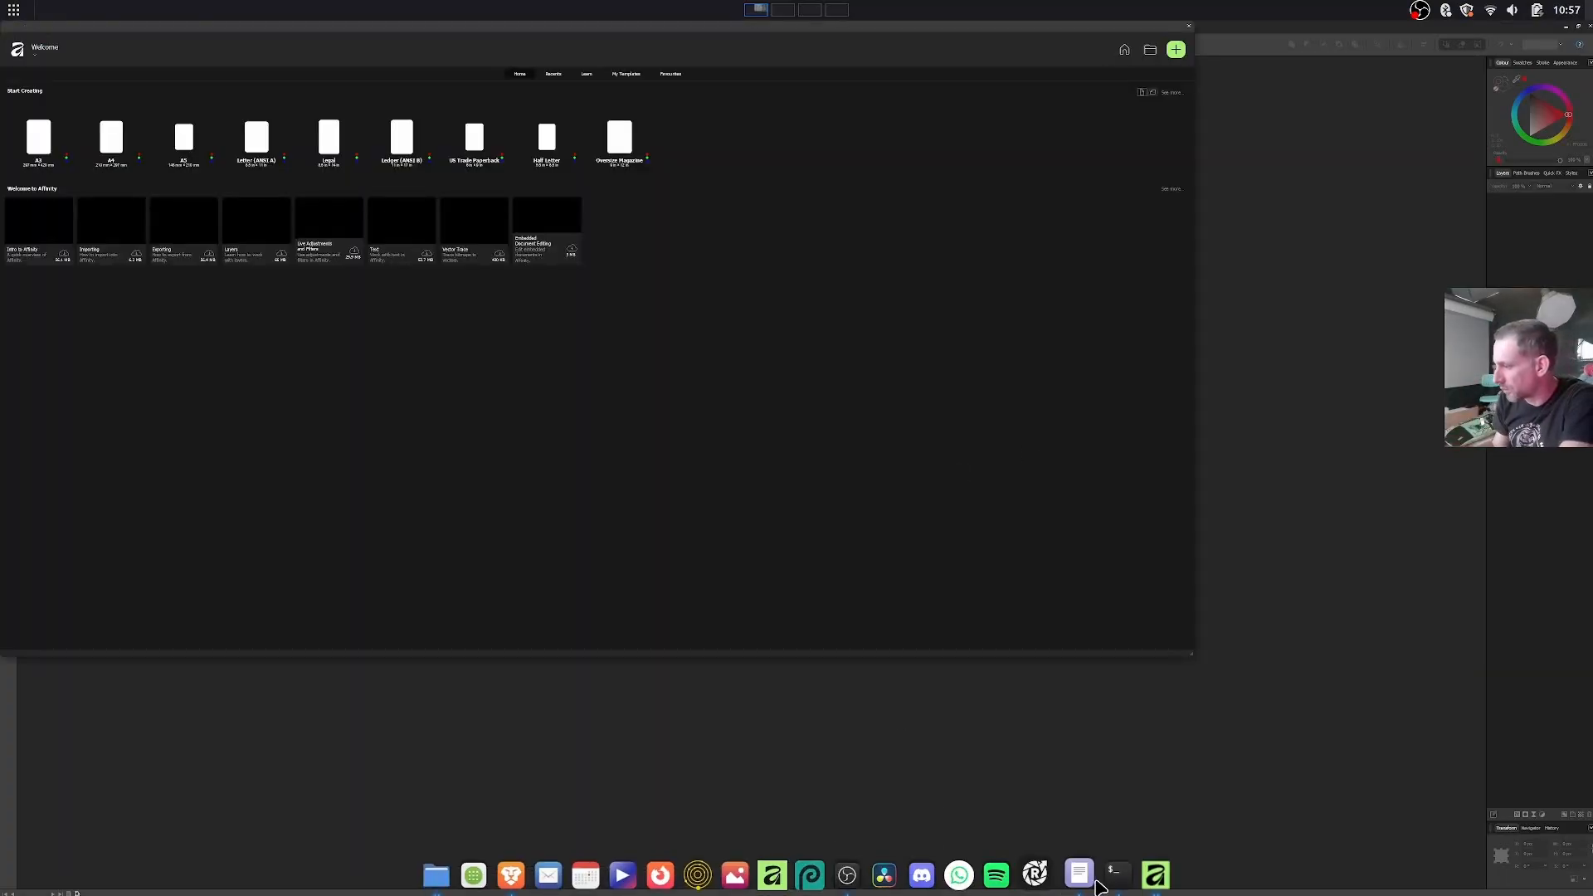
Bring the launching terminal window forward alongside Affinity's Welcome screen
click(1110, 874)
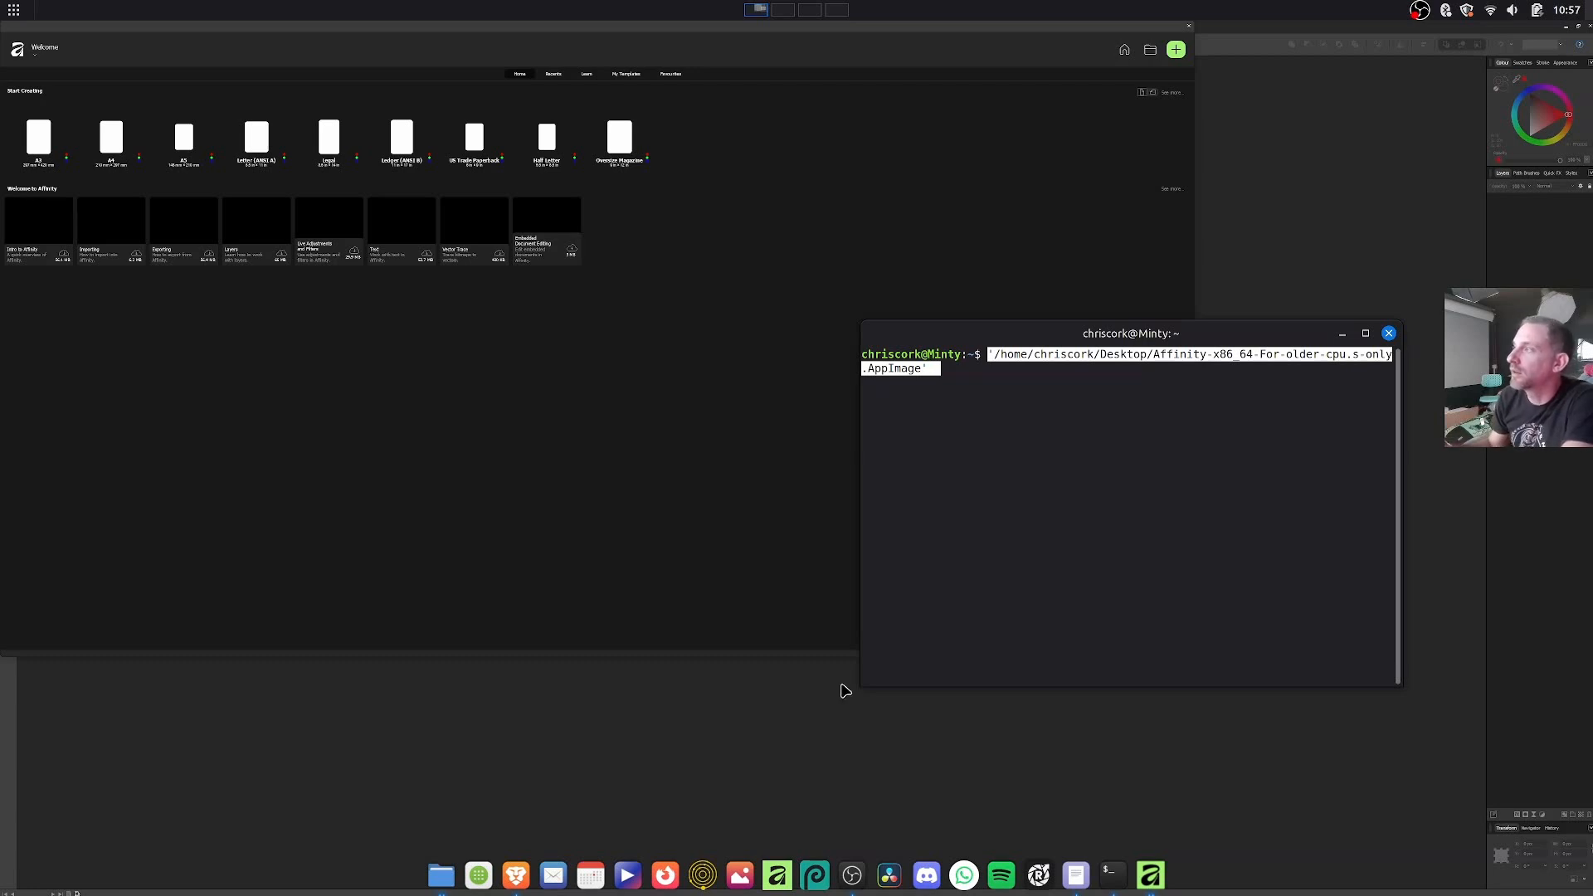
mouse_move(1186, 28)
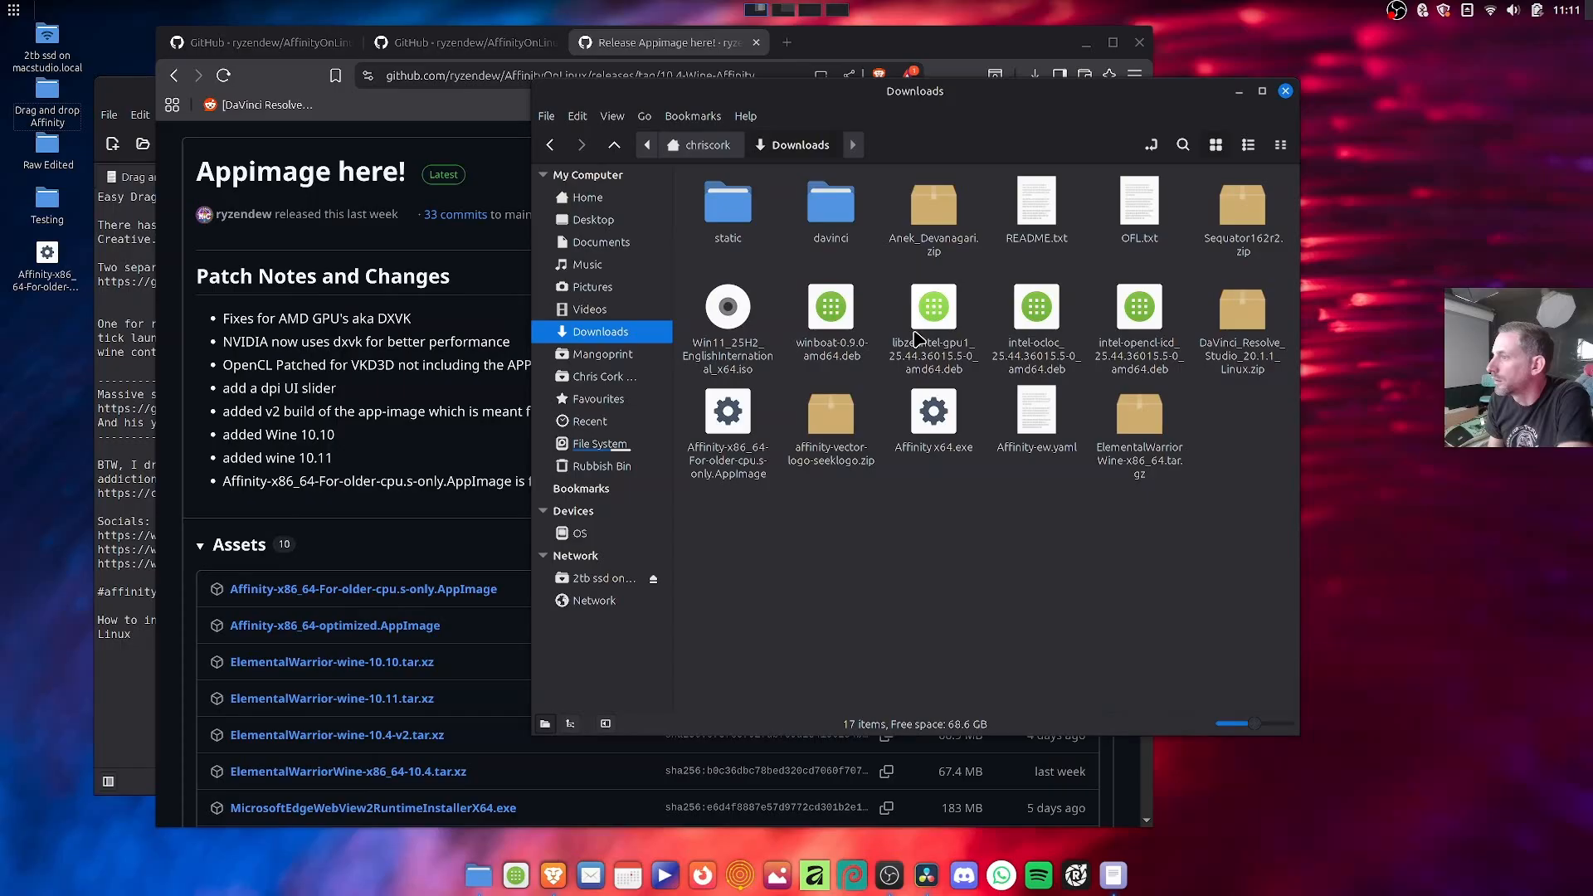
mouse_move(911, 335)
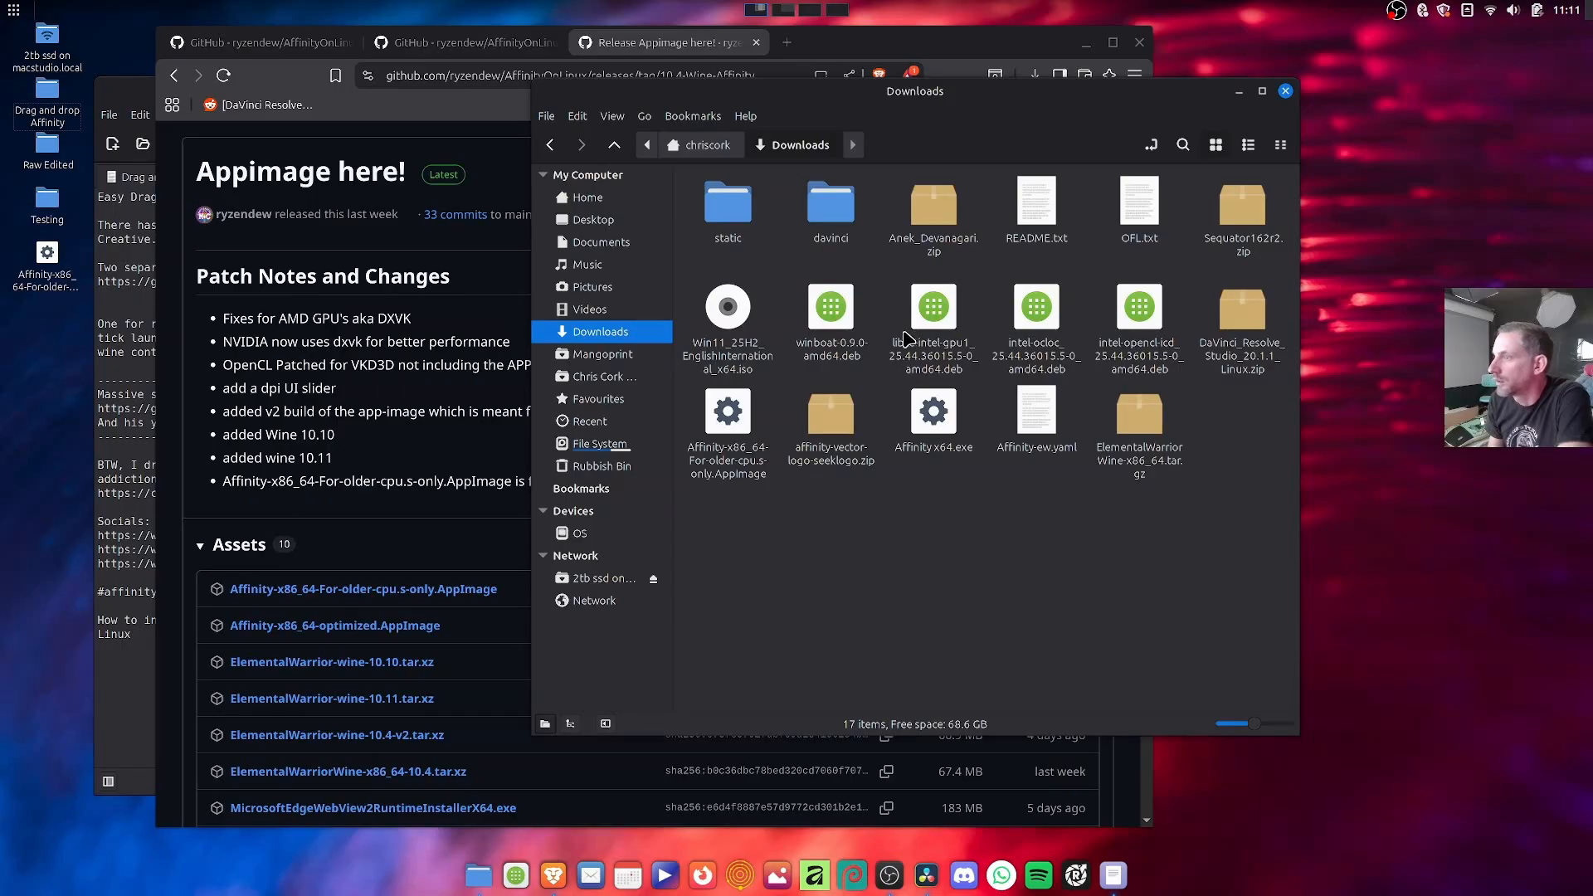
Run Affinity-x86_64-For-older-cpu.s-only.AppImage from the Downloads folder
click(727, 416)
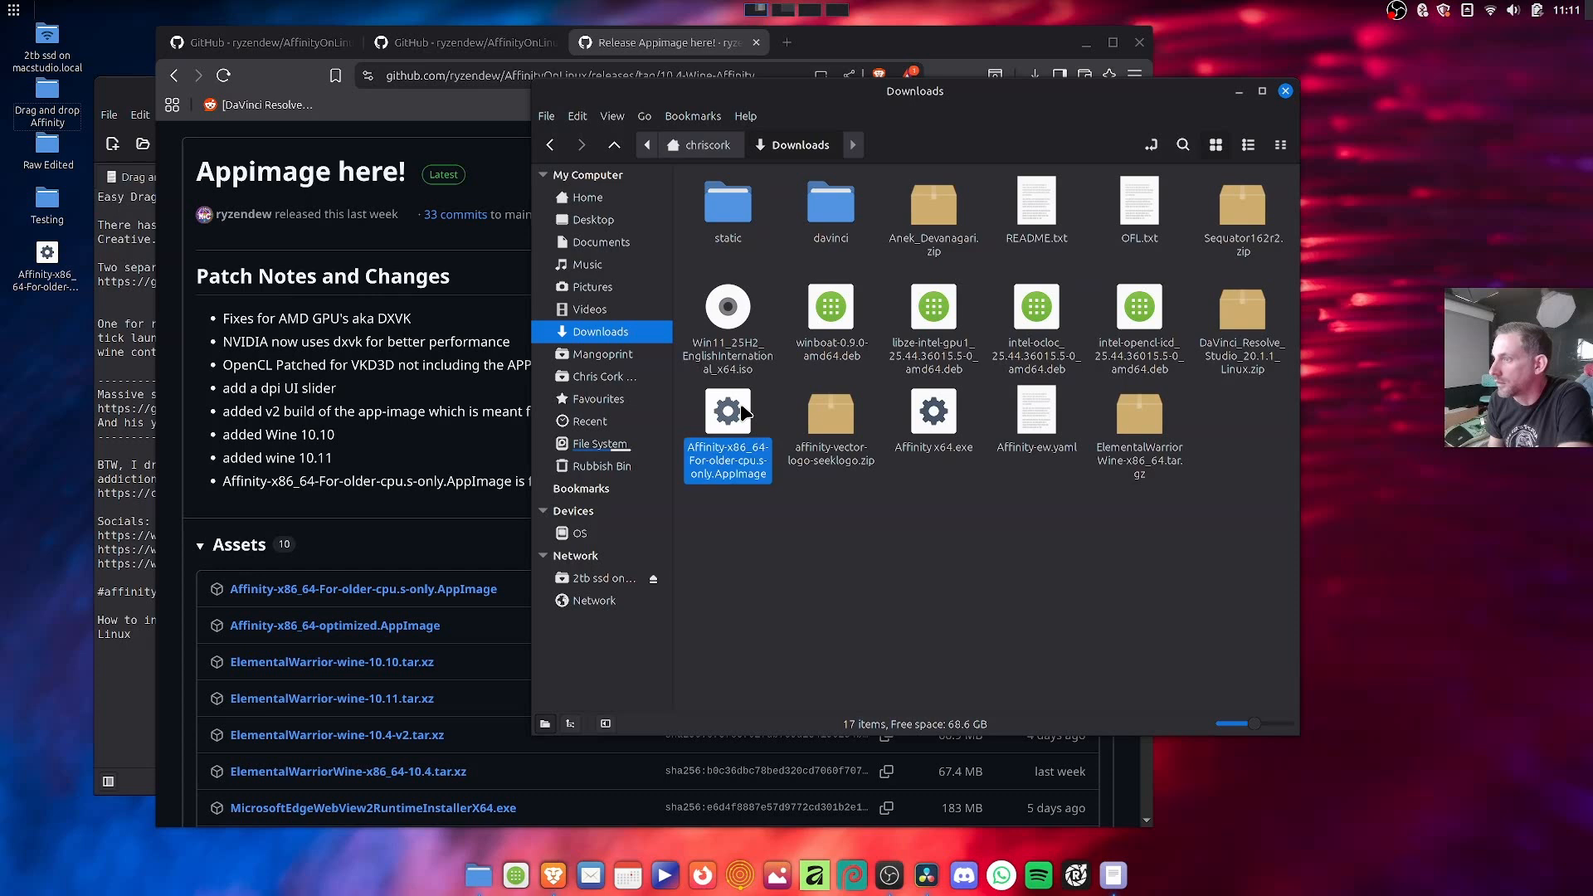
double_click(727, 412)
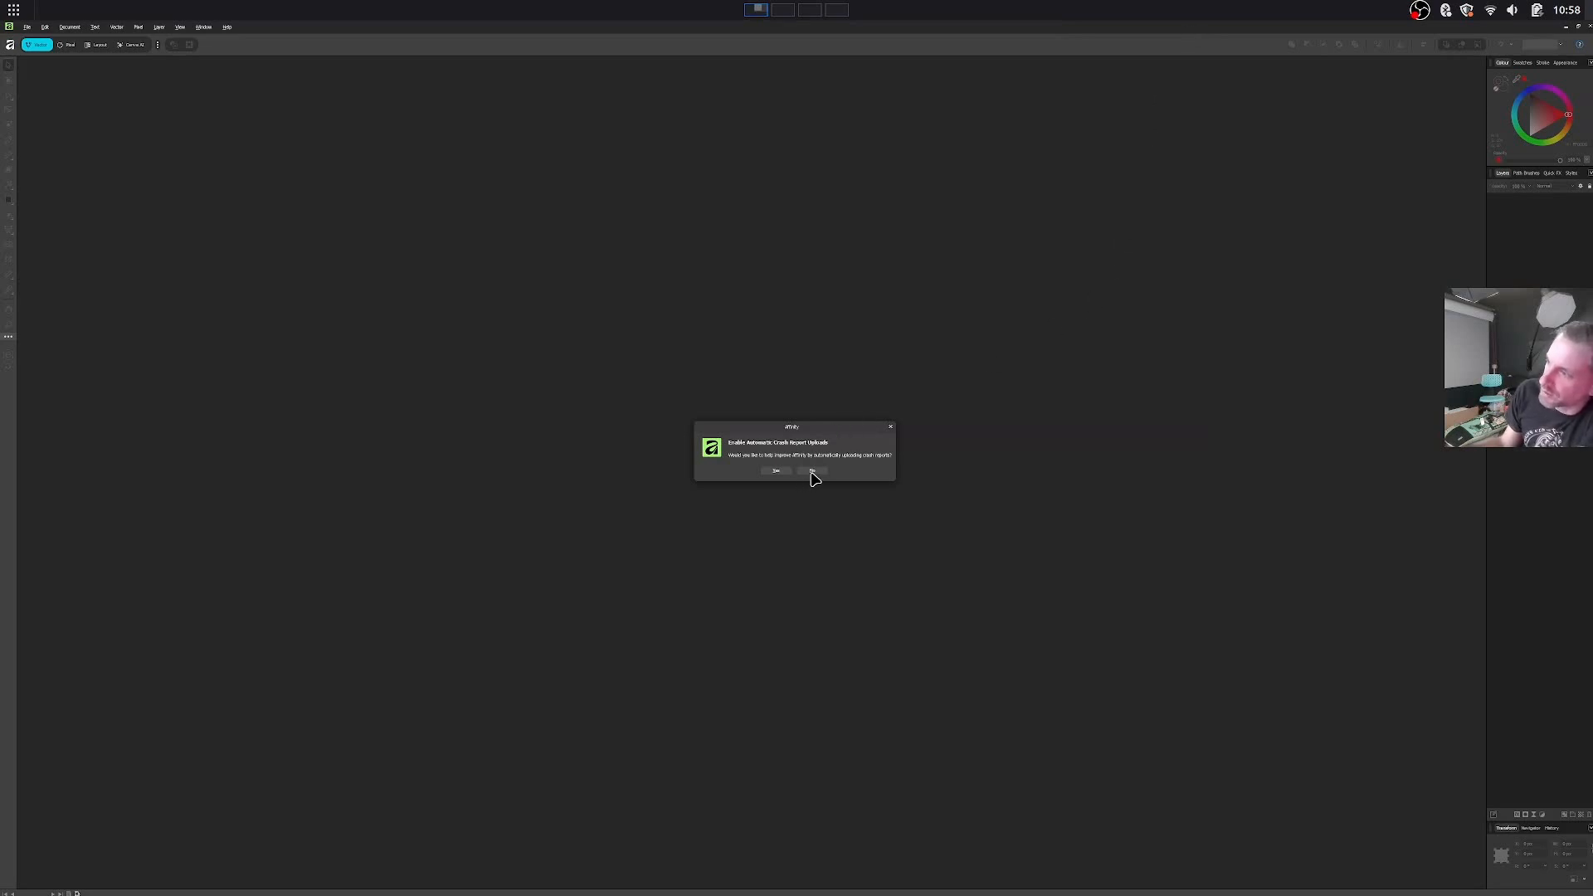
Dismiss the 'Enable Automatic Crash Report Uploads' prompt, leaving the empty workspace ready
click(811, 470)
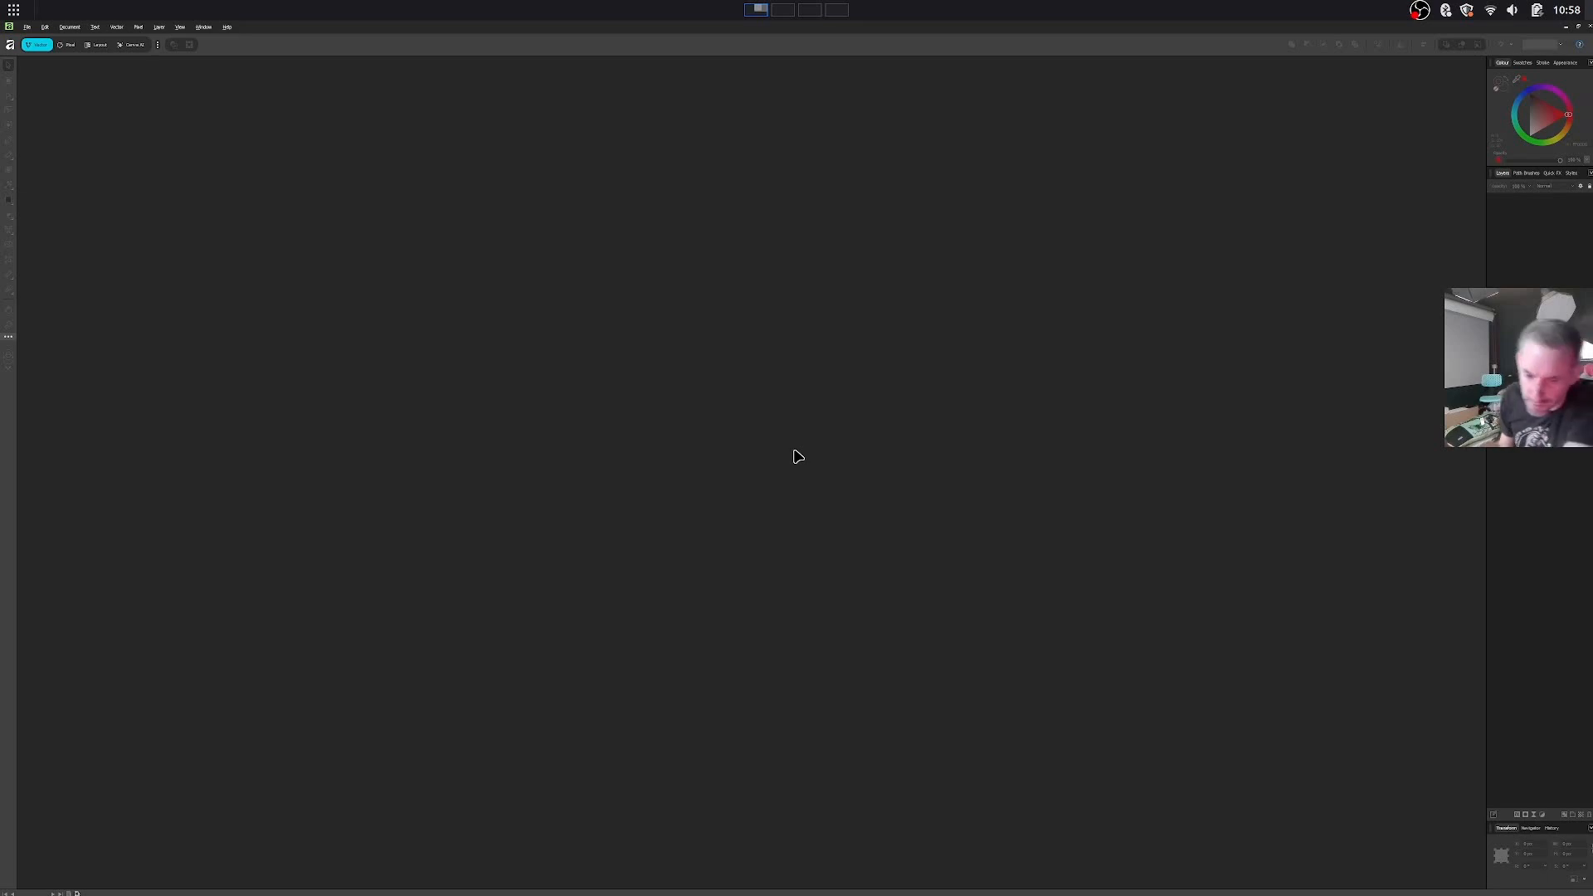
mouse_move(972, 25)
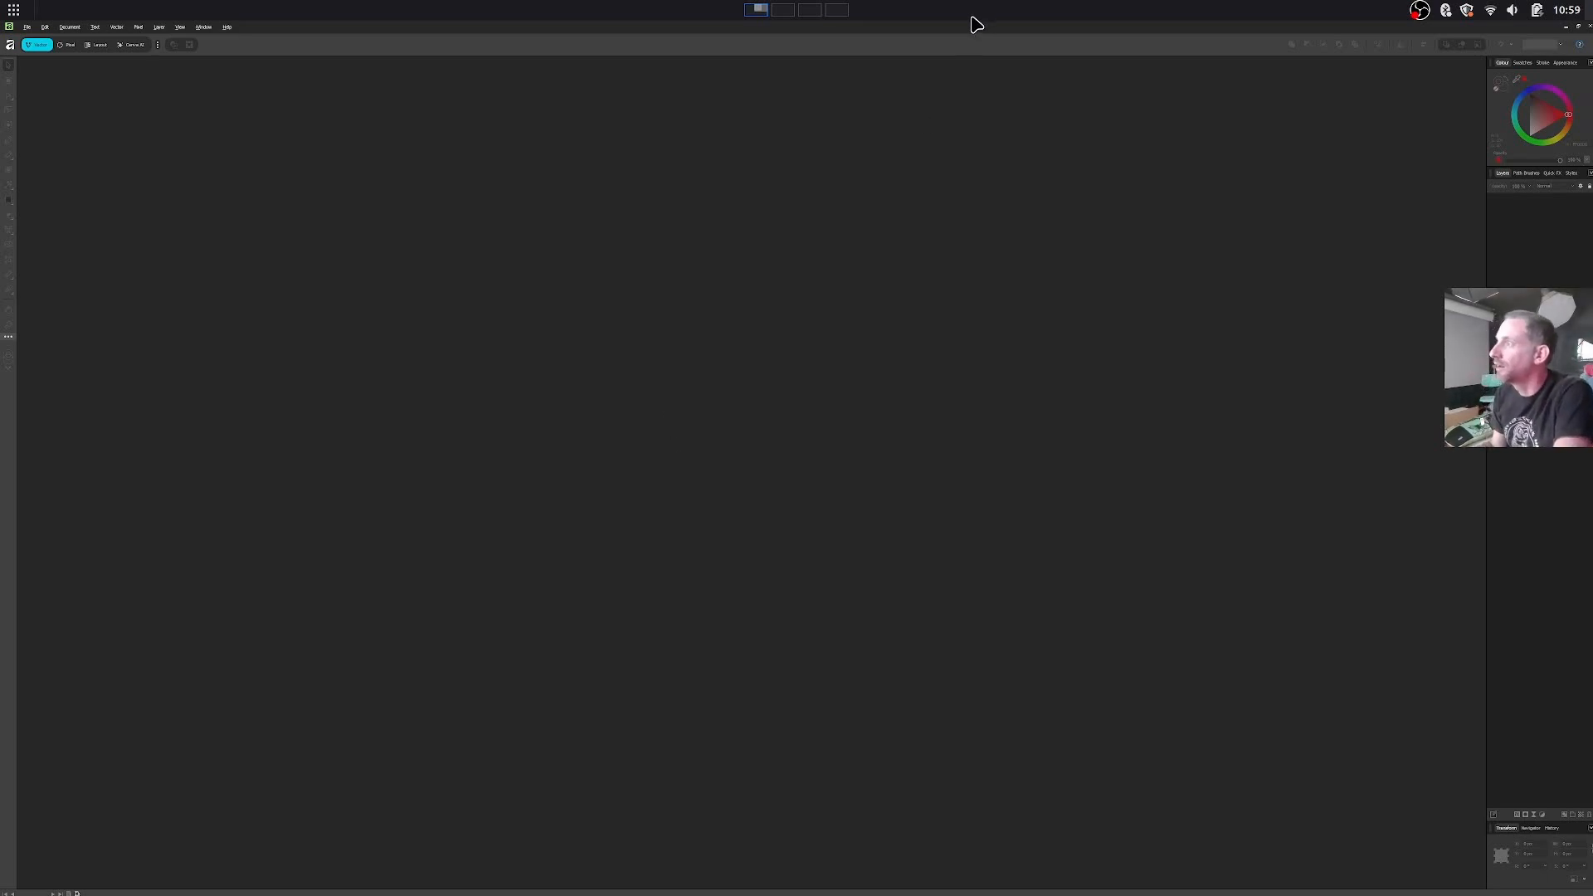
mouse_move(1497, 41)
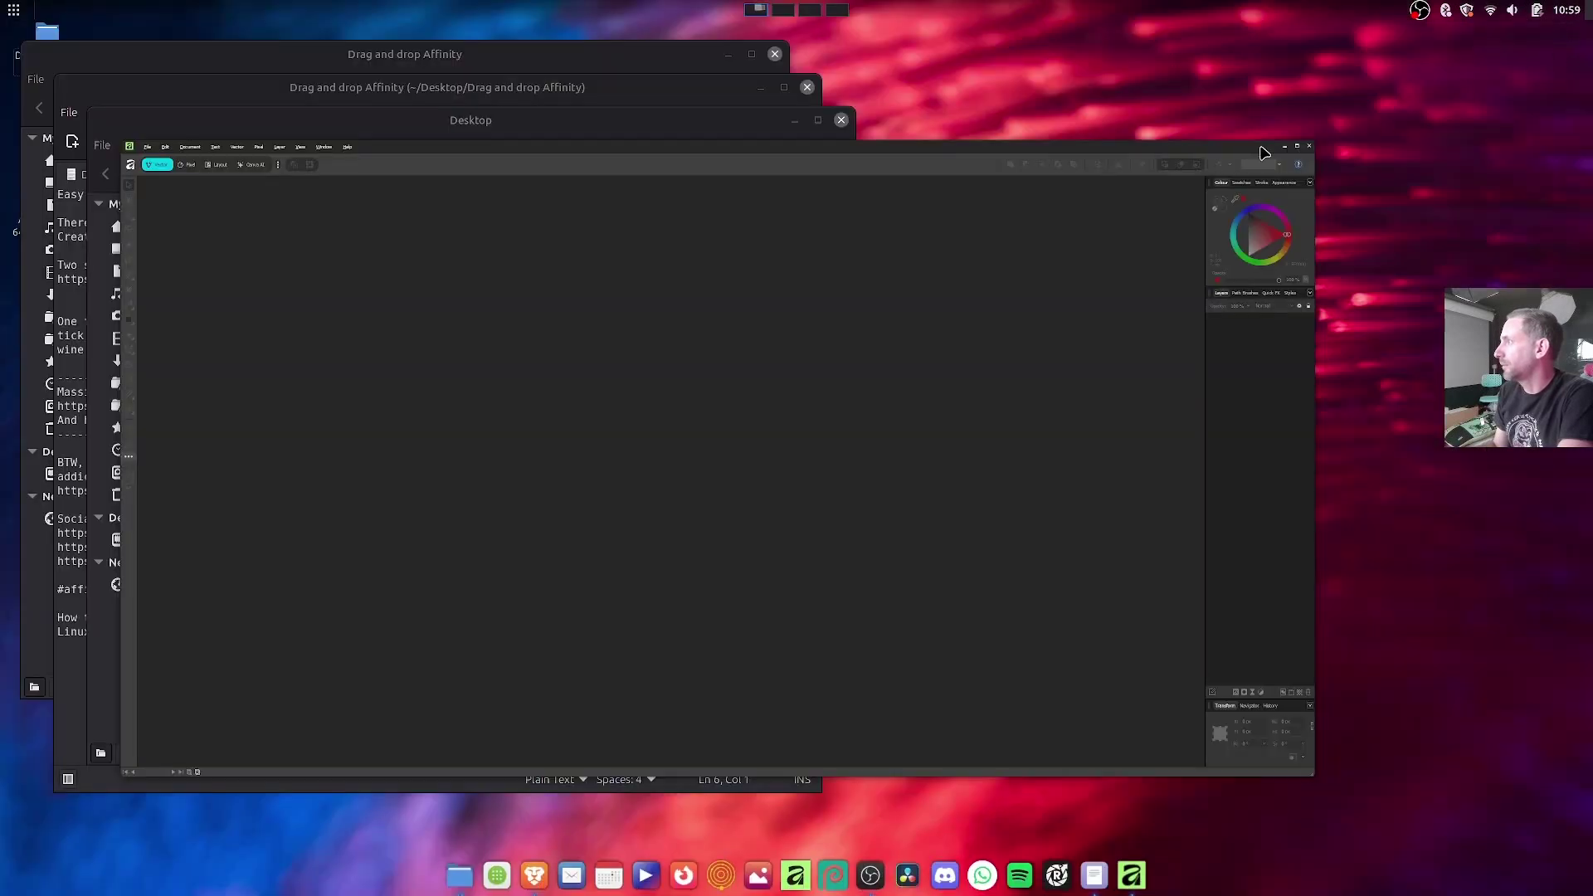
mouse_move(1259, 152)
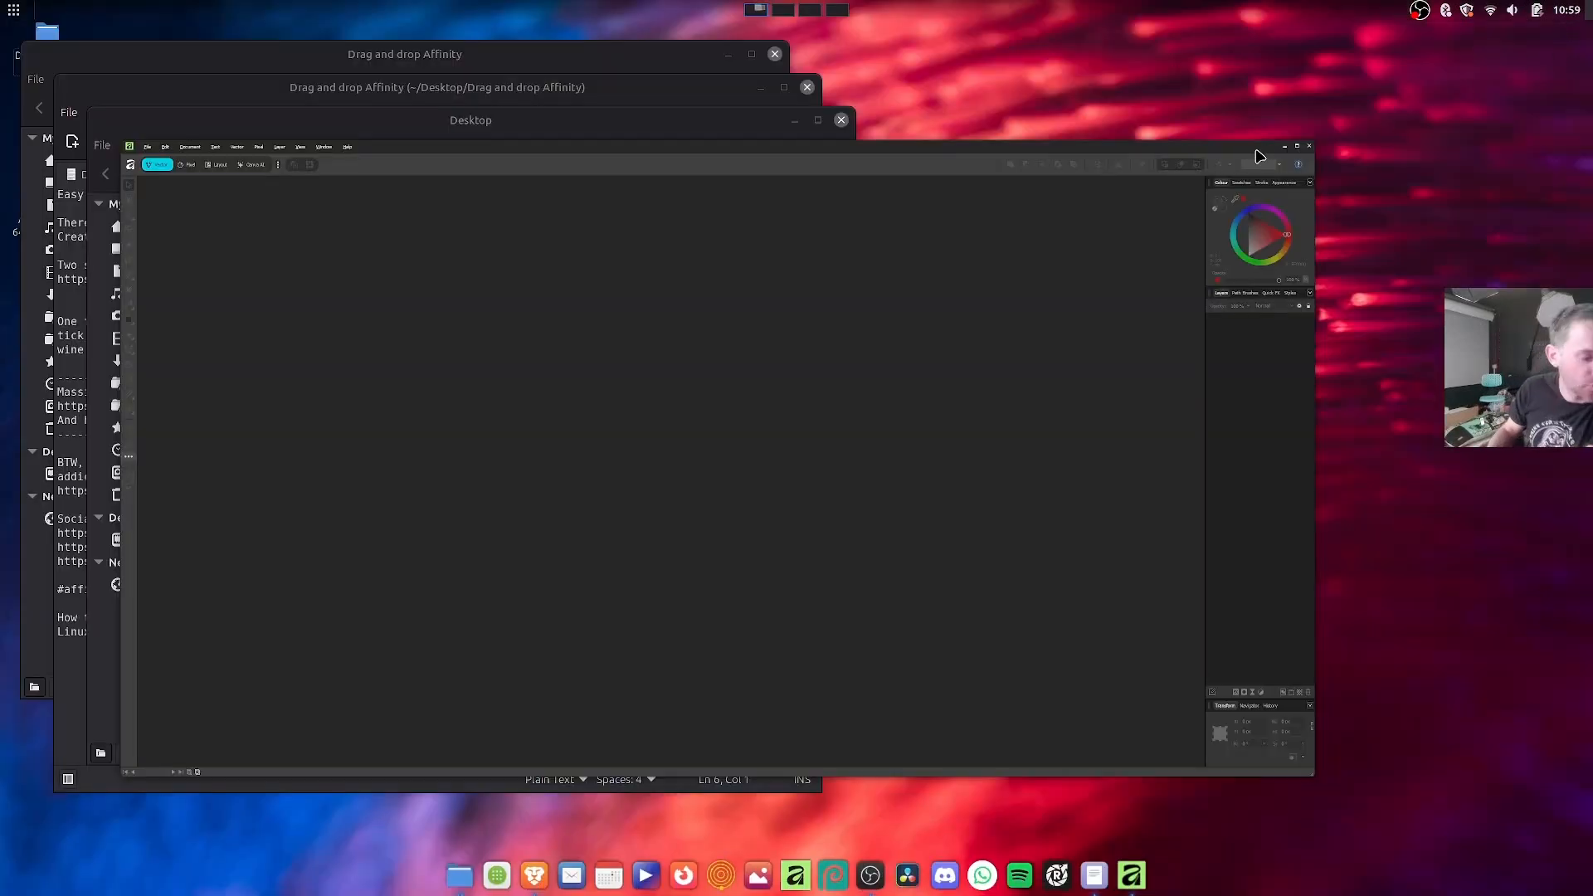